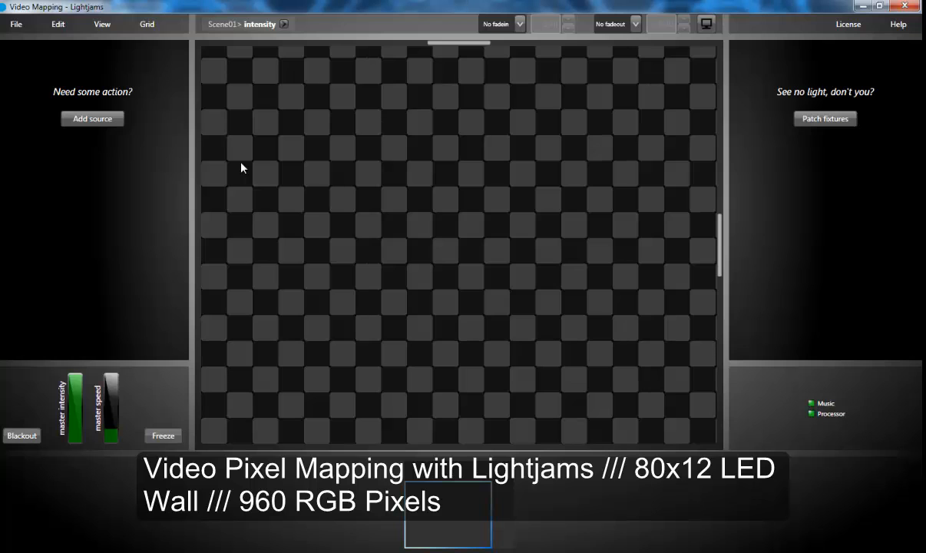
# - Patch 960 Generic RGB fixtures, found by searching 'rgb', on sACN universe U1
pyautogui.click(102, 24)
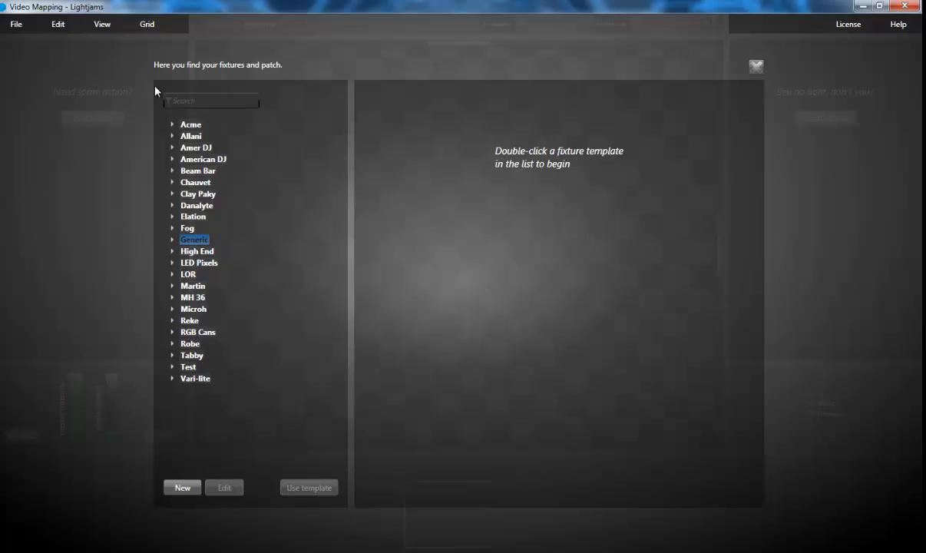
pyautogui.write('rgb')
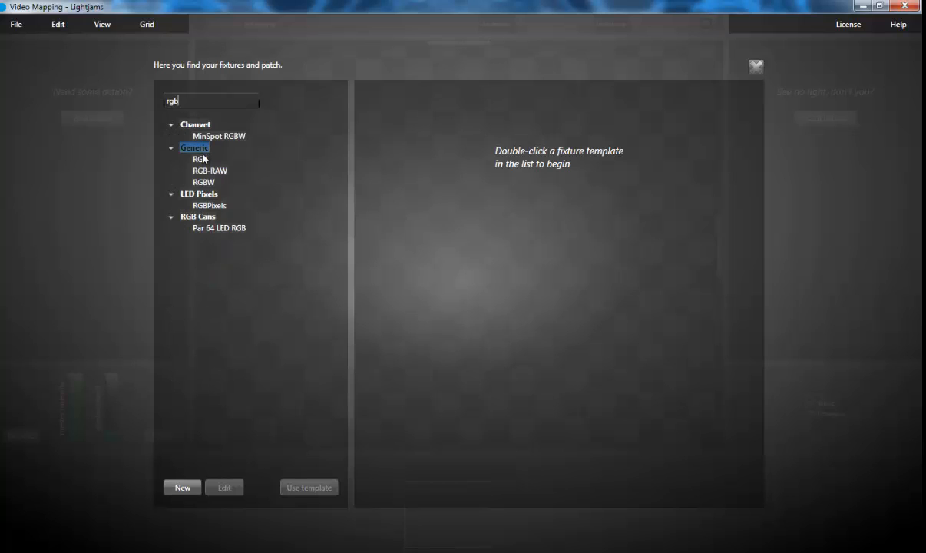
pyautogui.doubleClick(200, 159)
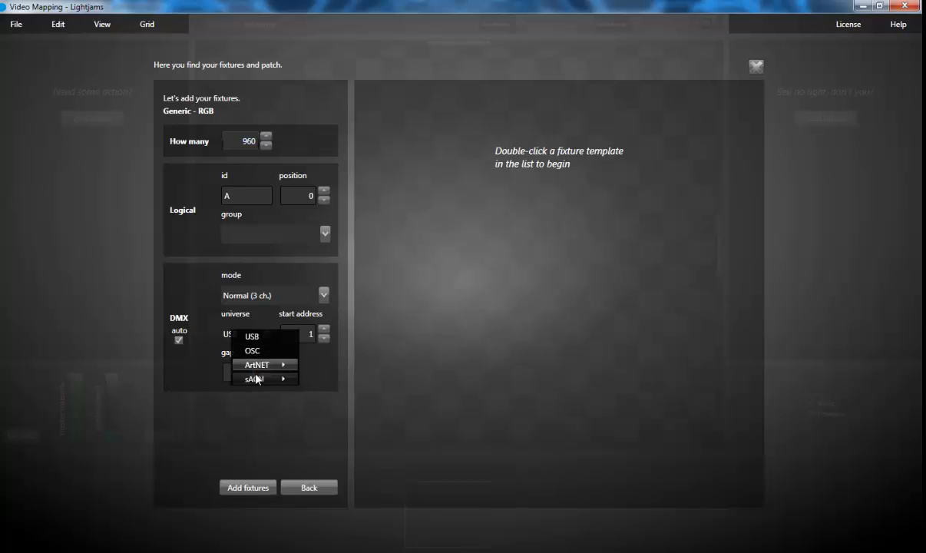
pyautogui.moveTo(254, 378)
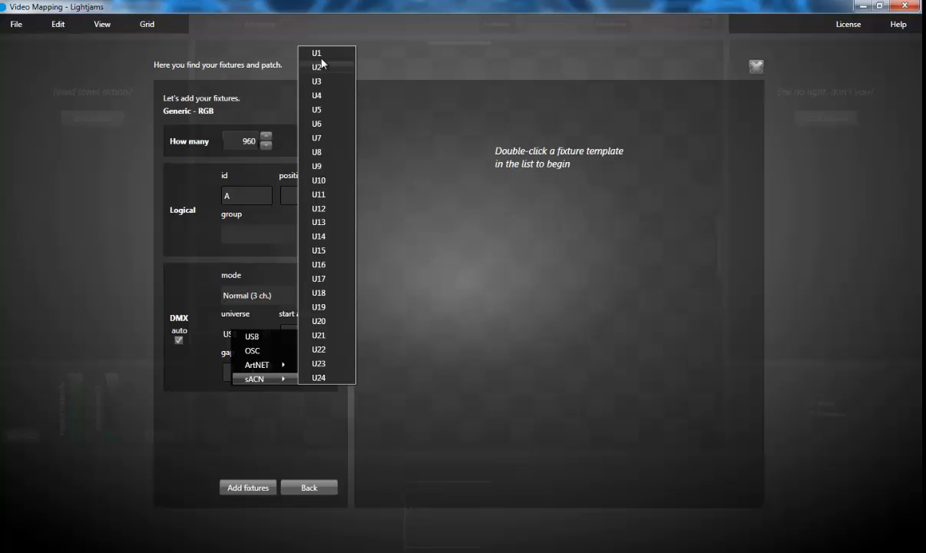
pyautogui.click(315, 53)
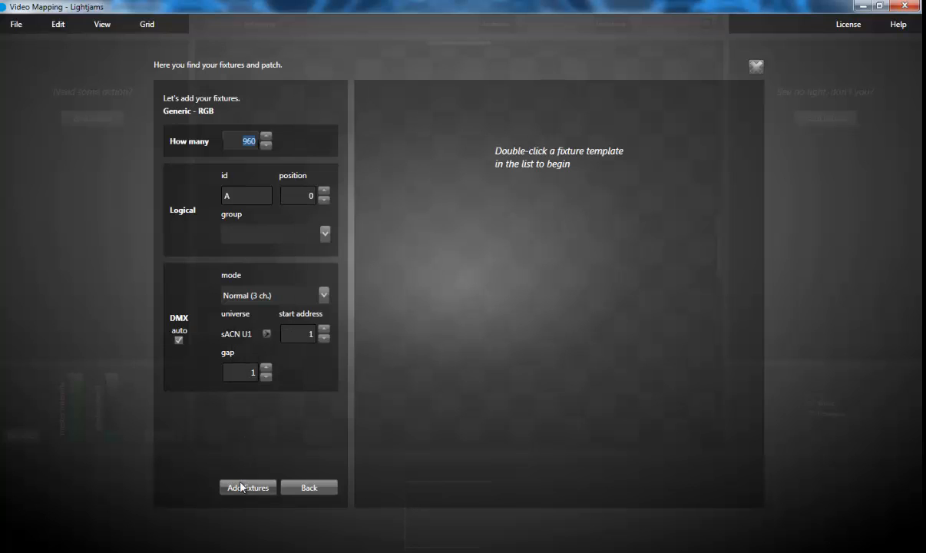
pyautogui.click(247, 488)
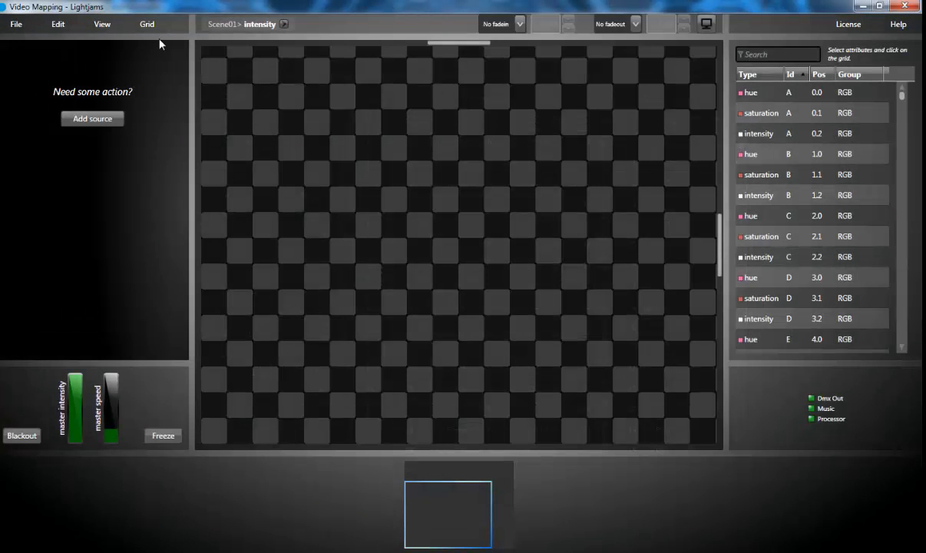
# - Resize the intensity grid and filter the attribute list by 'int'
pyautogui.click(147, 24)
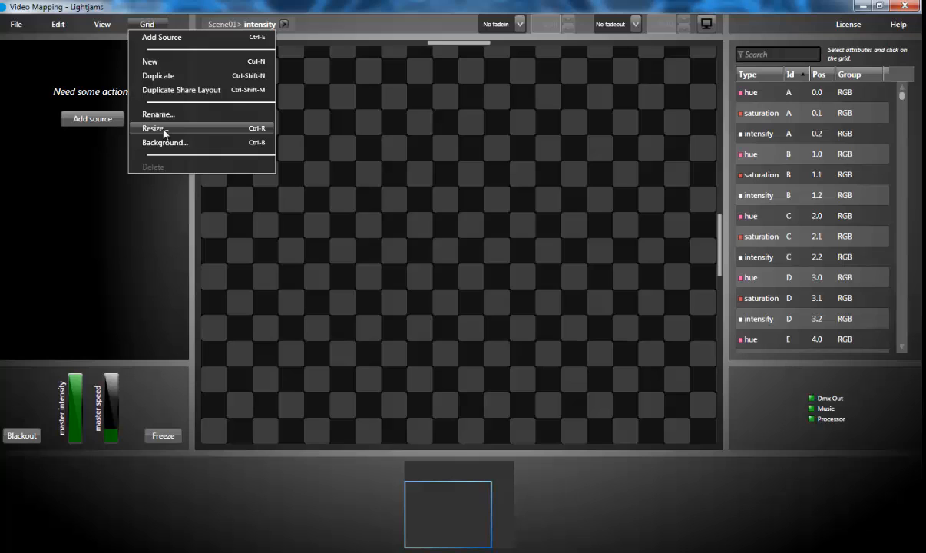
pyautogui.click(153, 128)
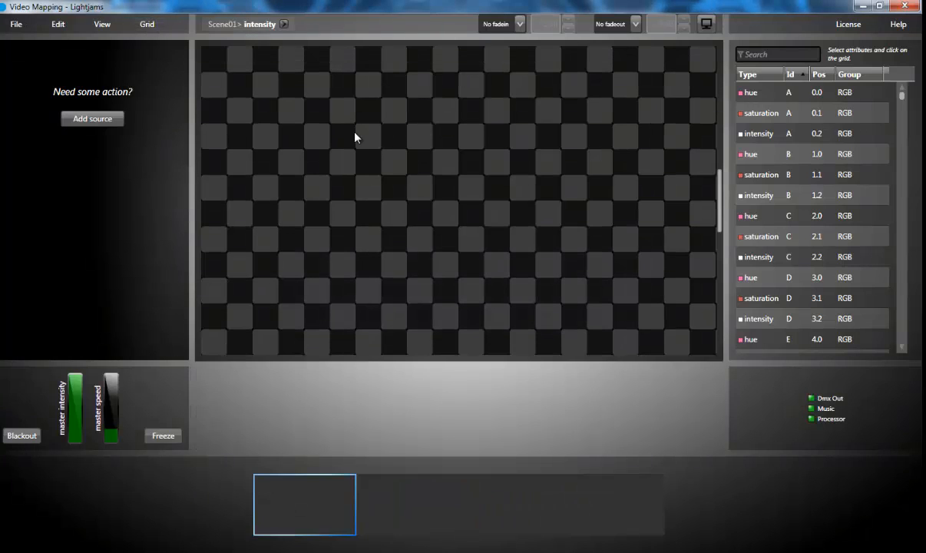
pyautogui.click(777, 54)
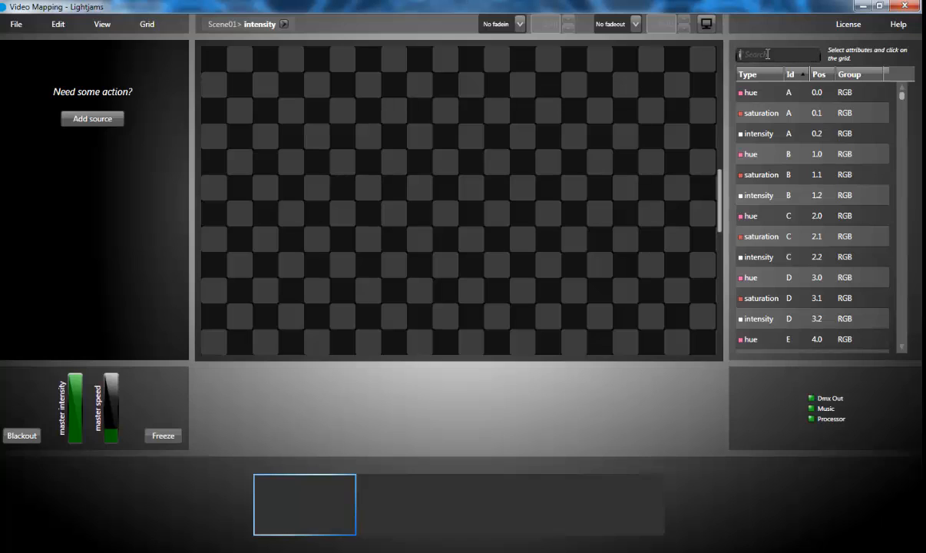
pyautogui.write('int')
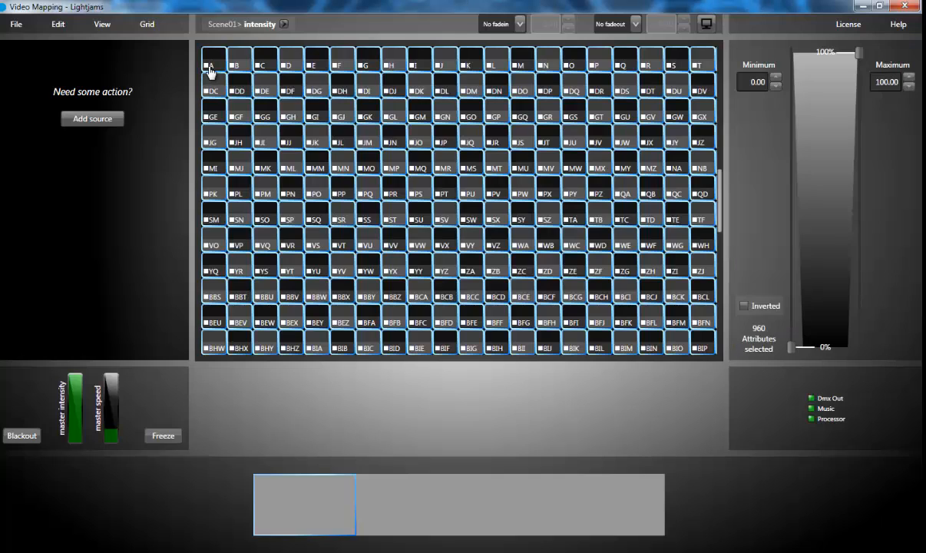
# - Duplicate the intensity grid, rename the copy 'hue', and start renaming a second copy
pyautogui.click(147, 23)
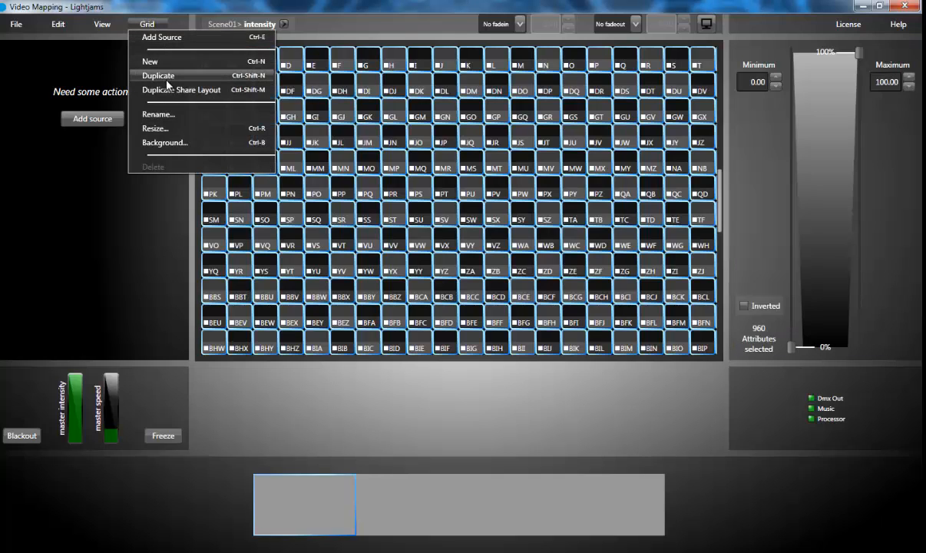
pyautogui.click(157, 75)
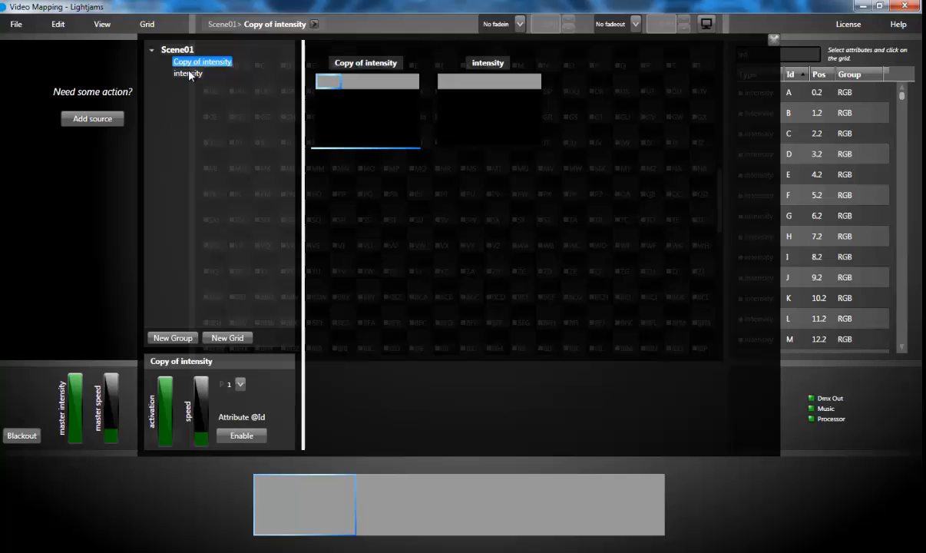
pyautogui.doubleClick(202, 62)
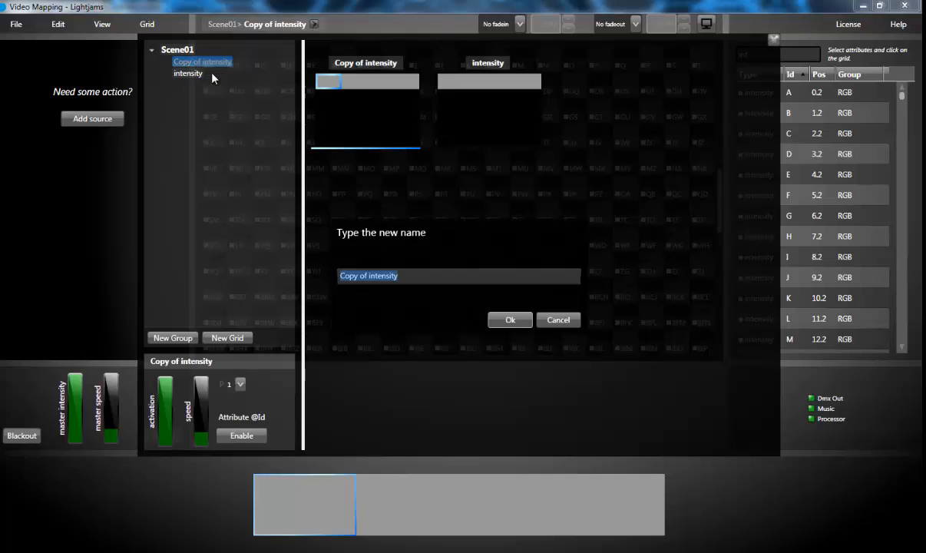
pyautogui.write('hu')
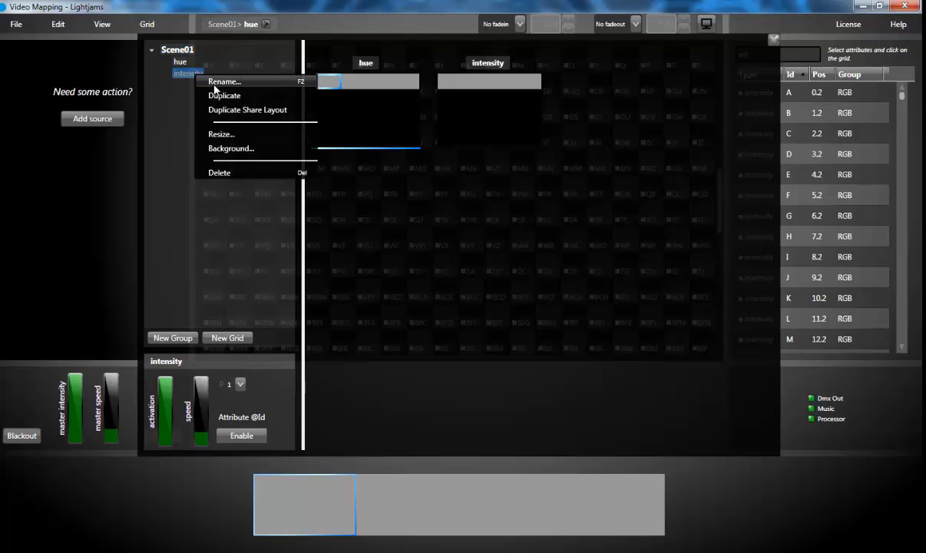
pyautogui.click(224, 96)
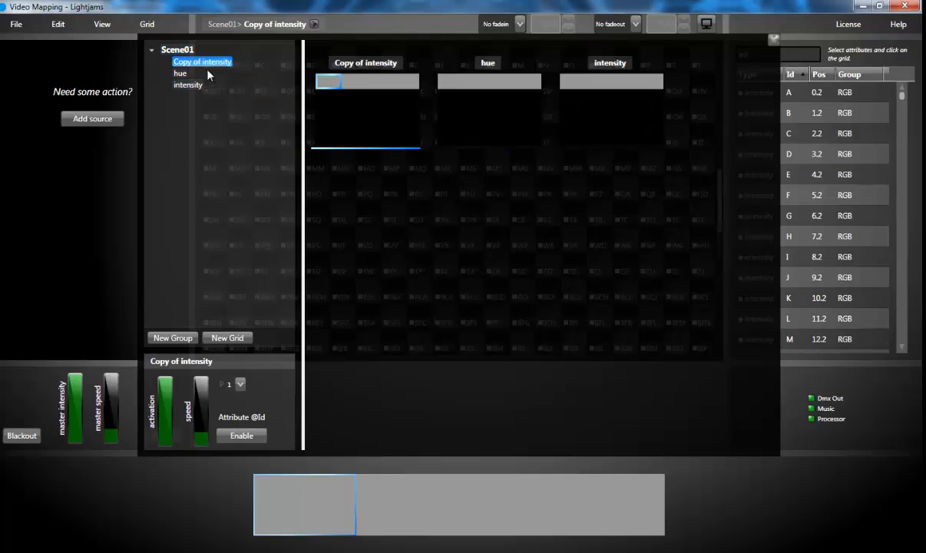
pyautogui.doubleClick(202, 61)
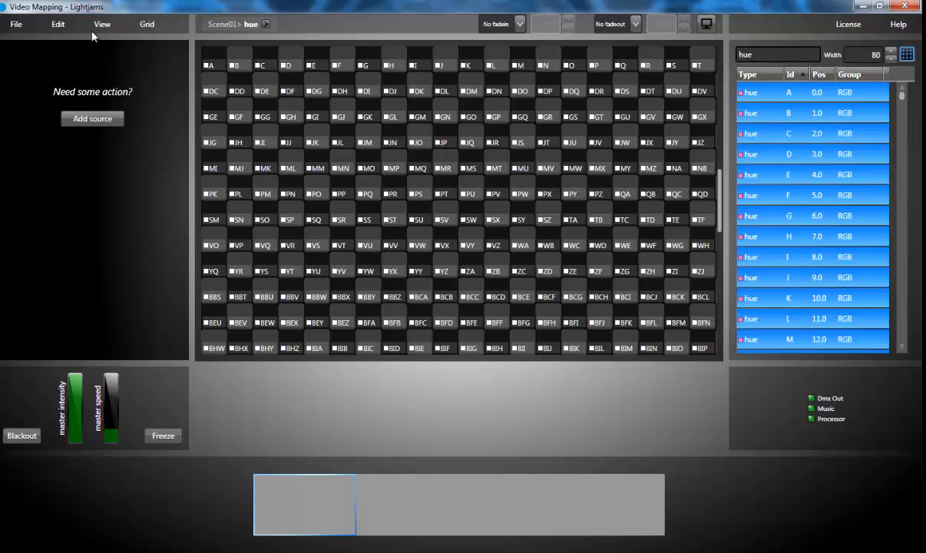
# - Fill the hue grid with hue attributes, then open the saturation grid and filter by 'sat'
pyautogui.click(58, 24)
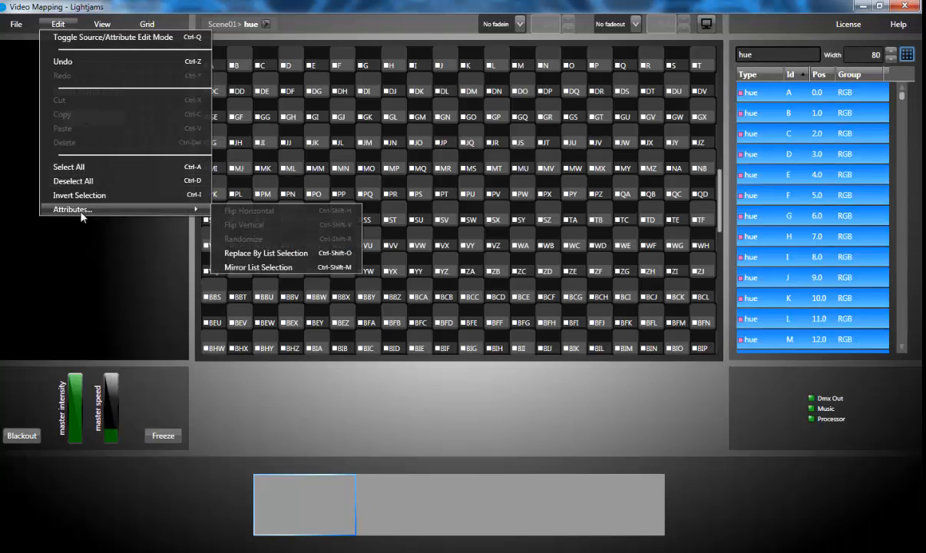
pyautogui.click(266, 252)
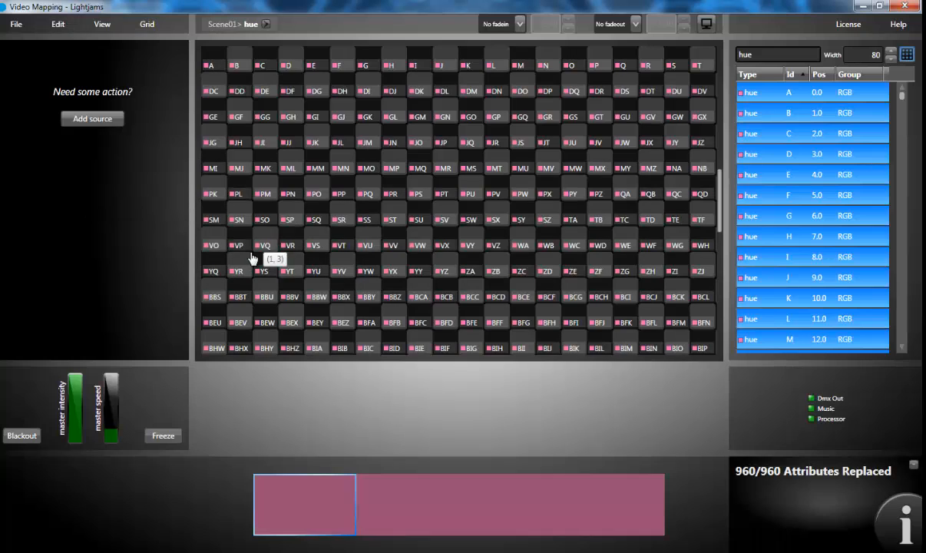
pyautogui.click(267, 24)
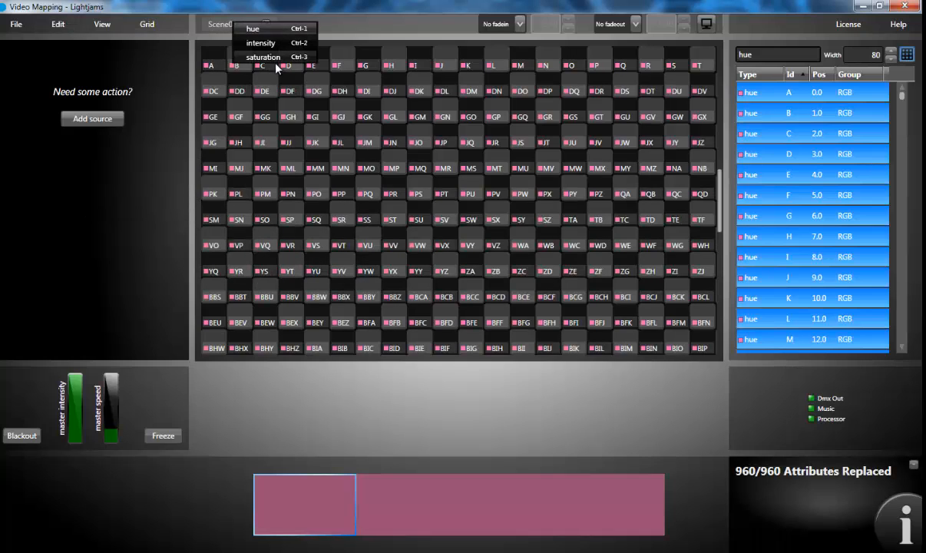
pyautogui.click(263, 57)
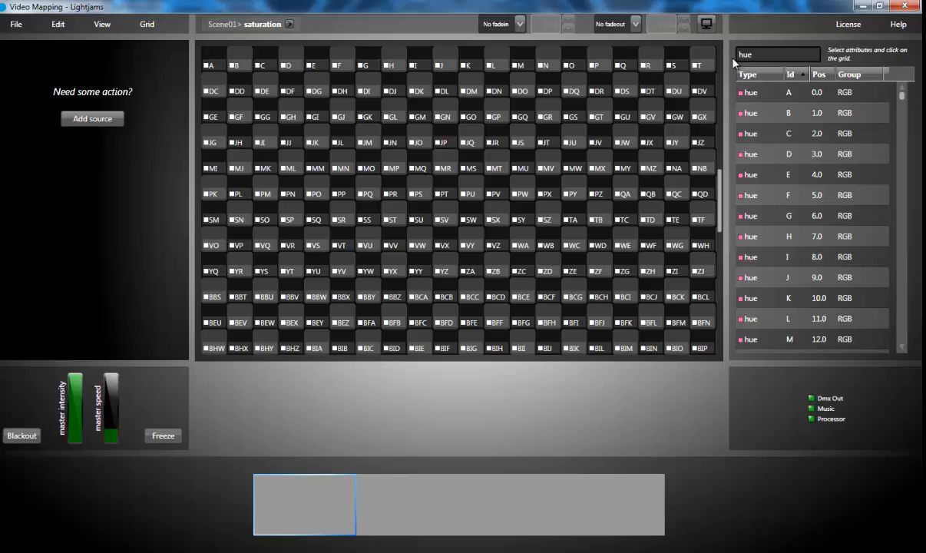
pyautogui.write('sat')
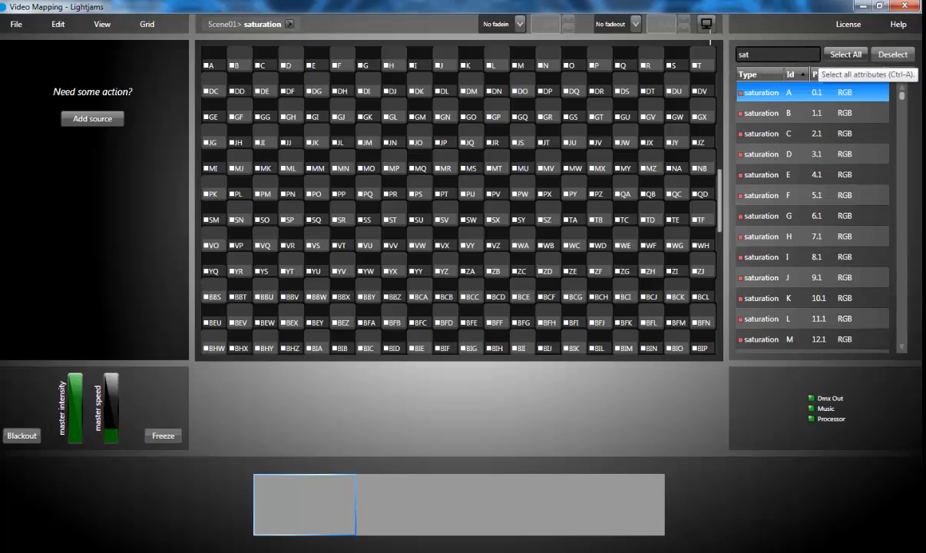
# - Select all listed saturation attributes and replace the saturation grid's cells with them
pyautogui.click(846, 54)
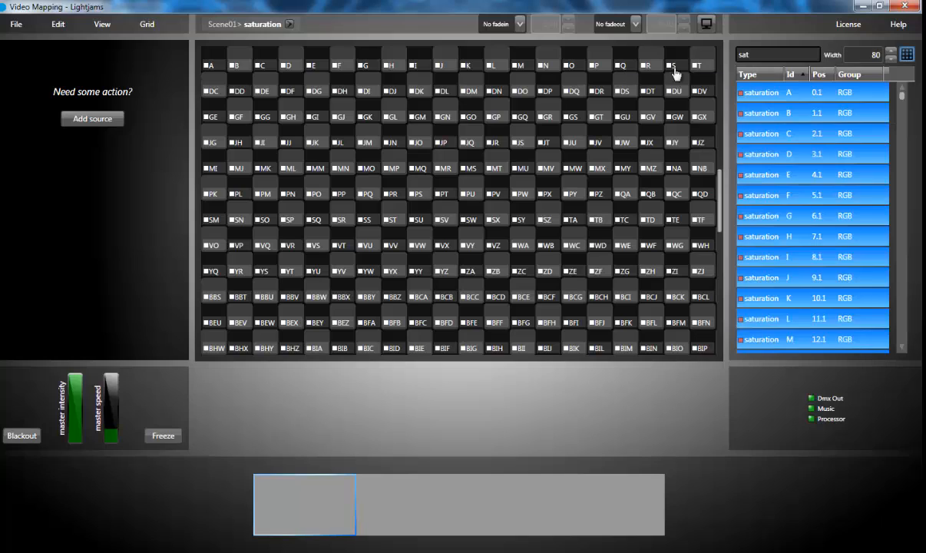
pyautogui.click(58, 24)
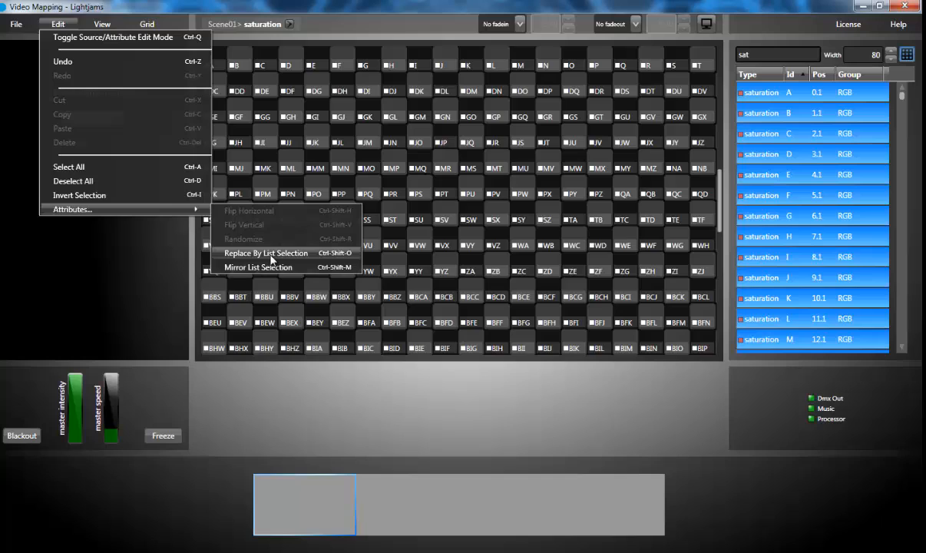
pyautogui.click(266, 252)
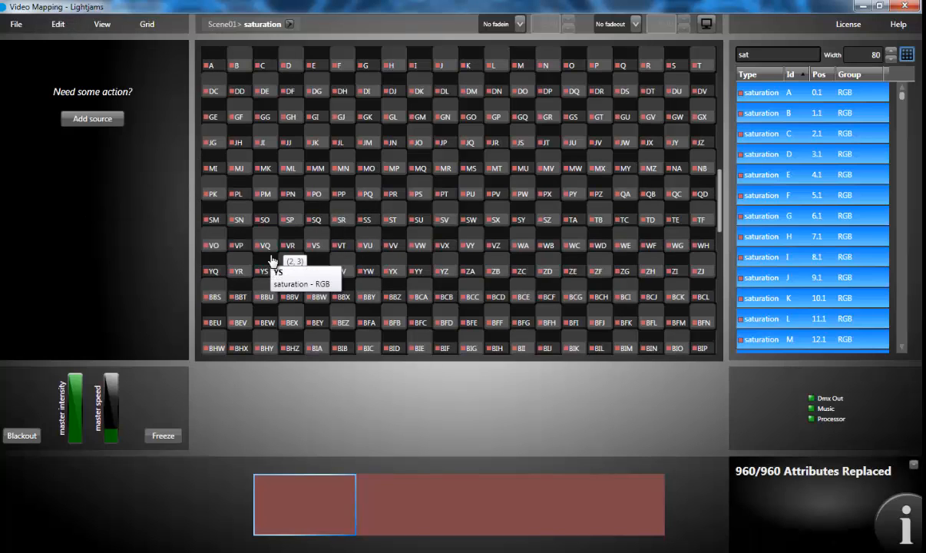
pyautogui.click(102, 24)
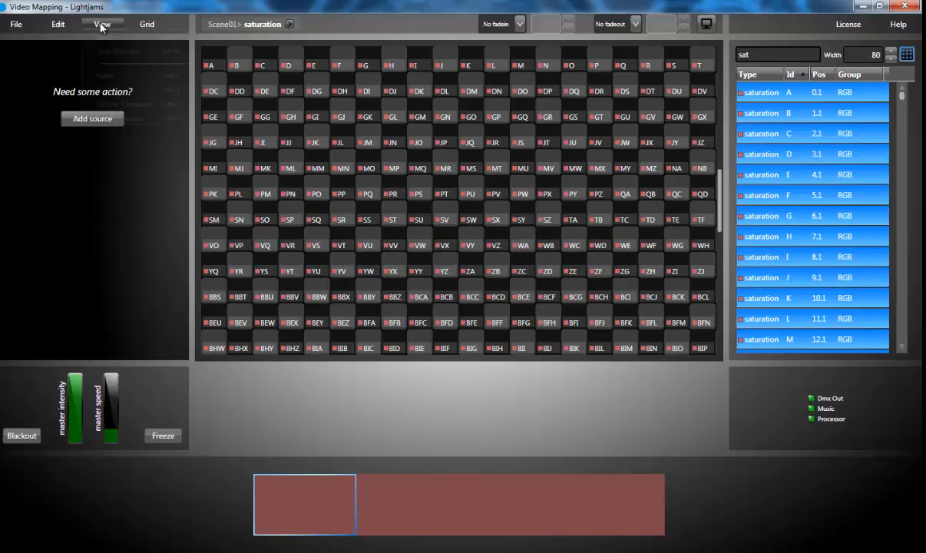
# - Load lightjams.png into media slot 02 of the media library
pyautogui.click(102, 23)
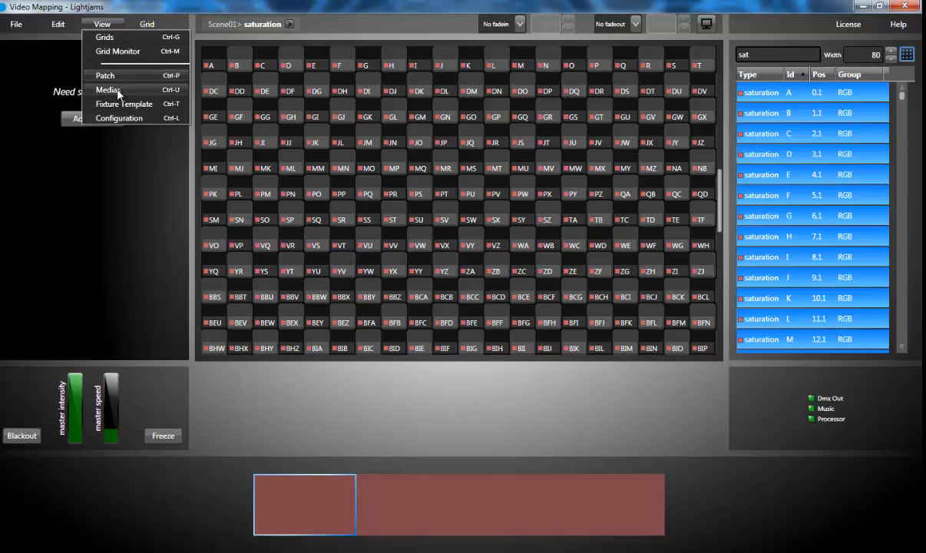
pyautogui.click(107, 90)
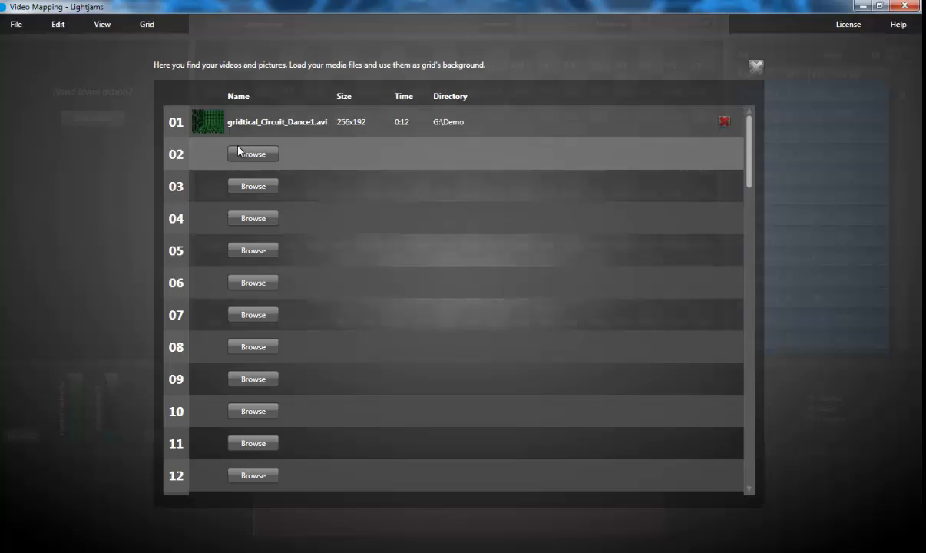
pyautogui.click(253, 154)
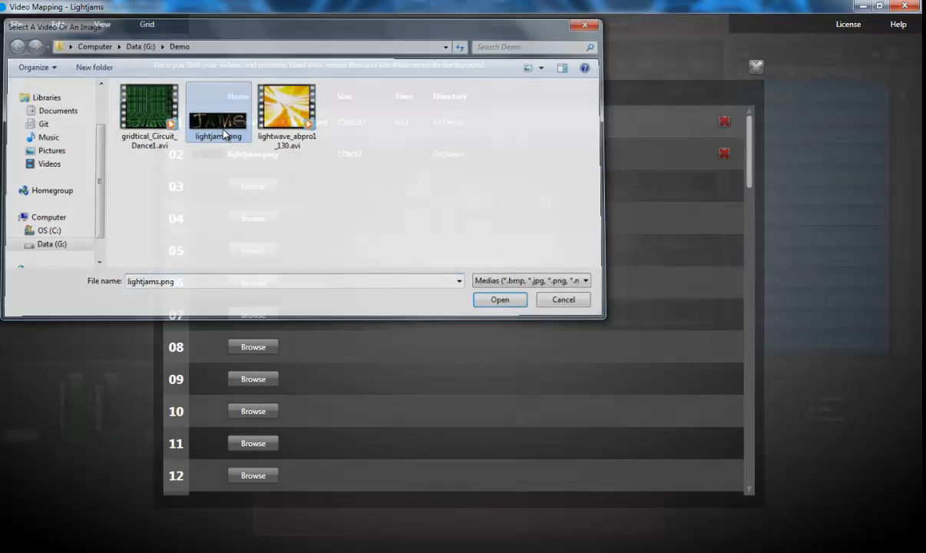
pyautogui.click(499, 300)
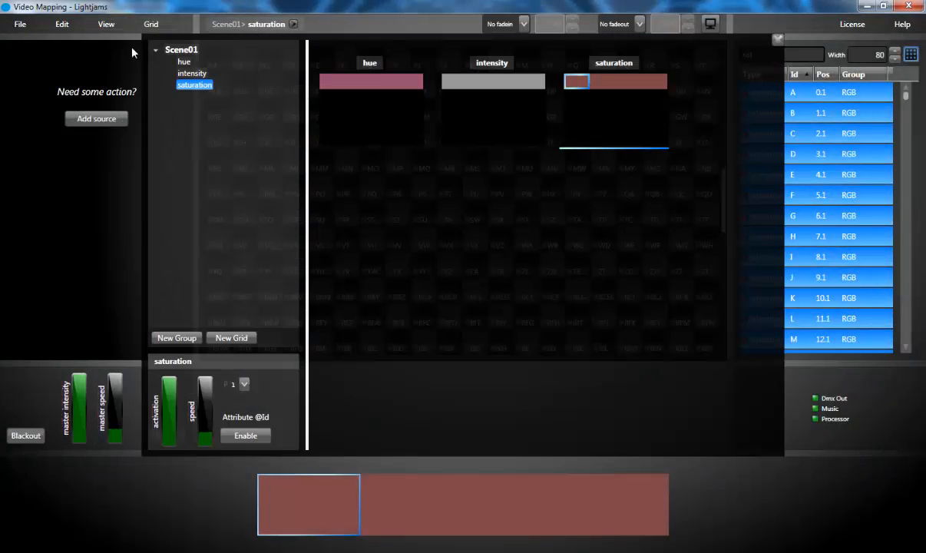
# - Give the hue and intensity grids the lightwave video as background
pyautogui.rightClick(184, 61)
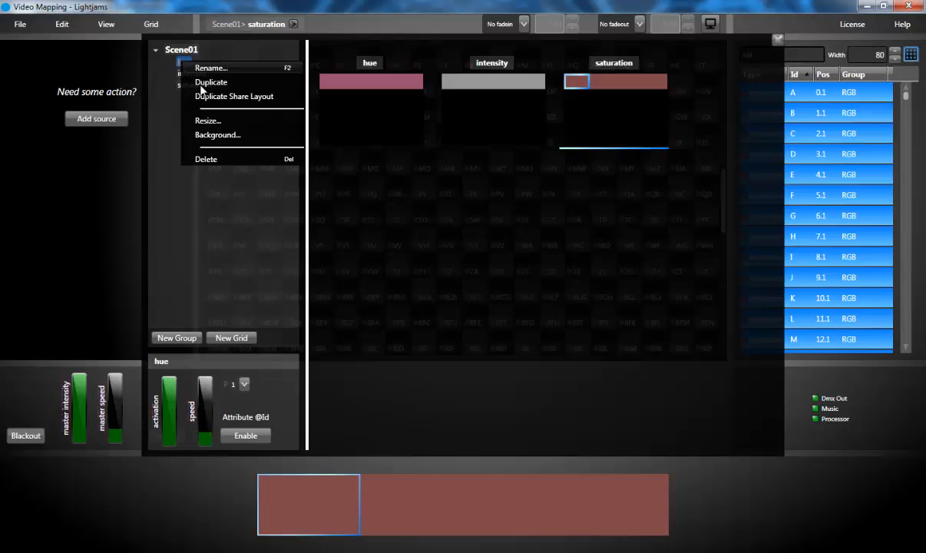
pyautogui.click(218, 135)
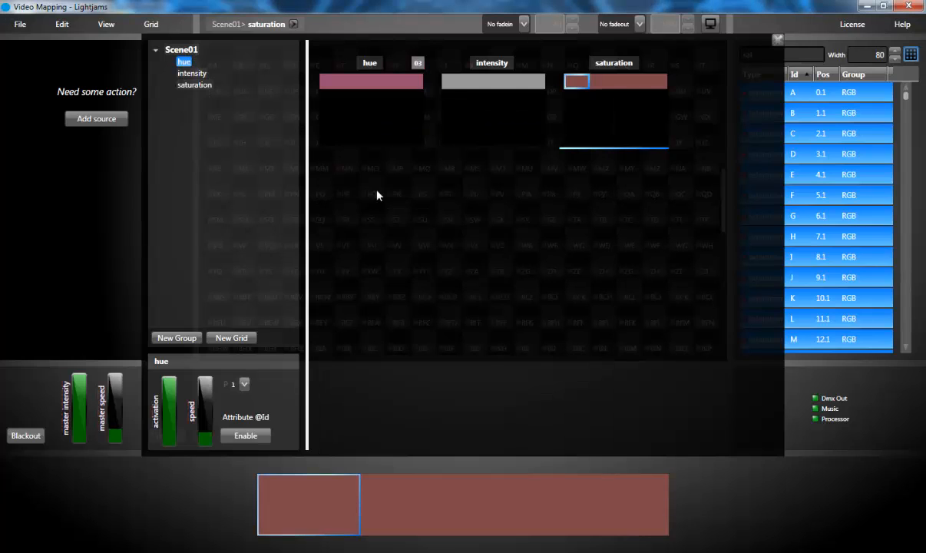
pyautogui.rightClick(192, 73)
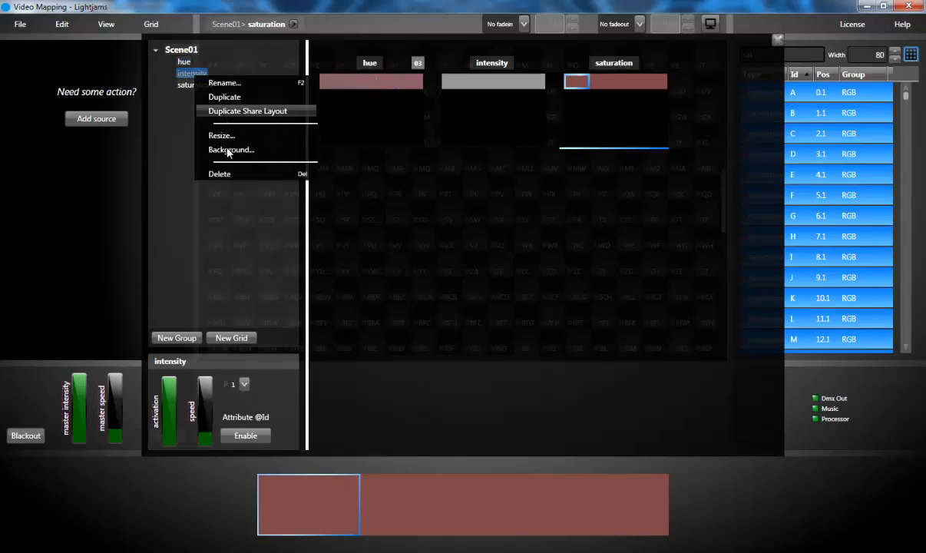
pyautogui.click(231, 150)
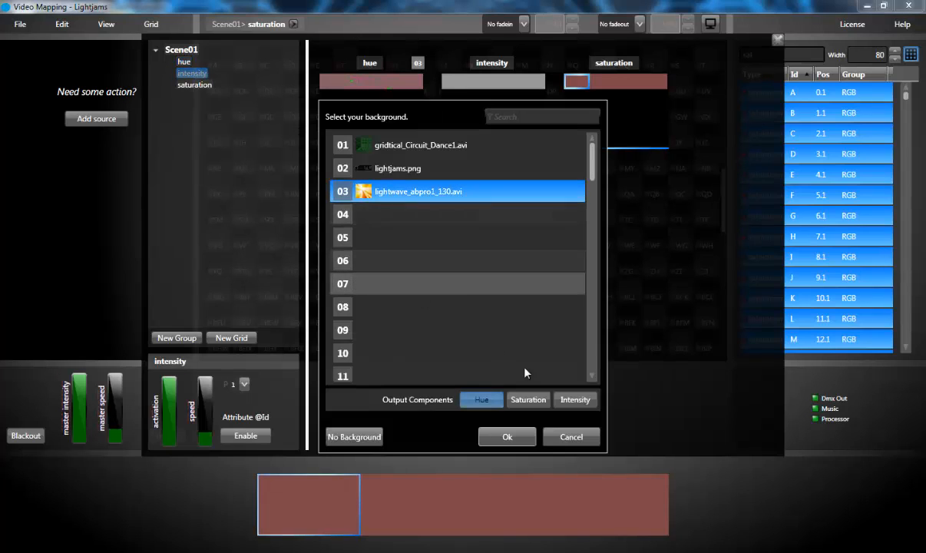
pyautogui.click(507, 436)
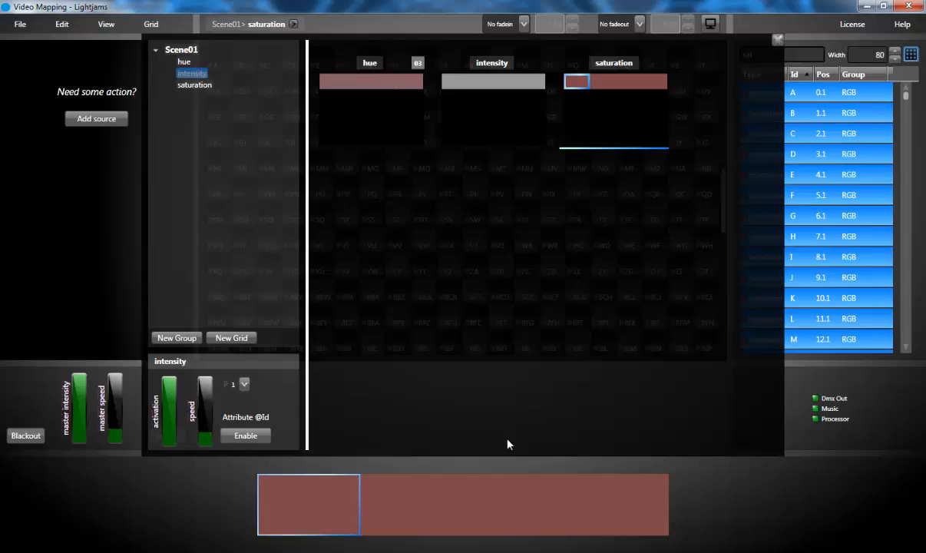
# - Set the saturation grid's video background to output the Saturation component
pyautogui.click(194, 85)
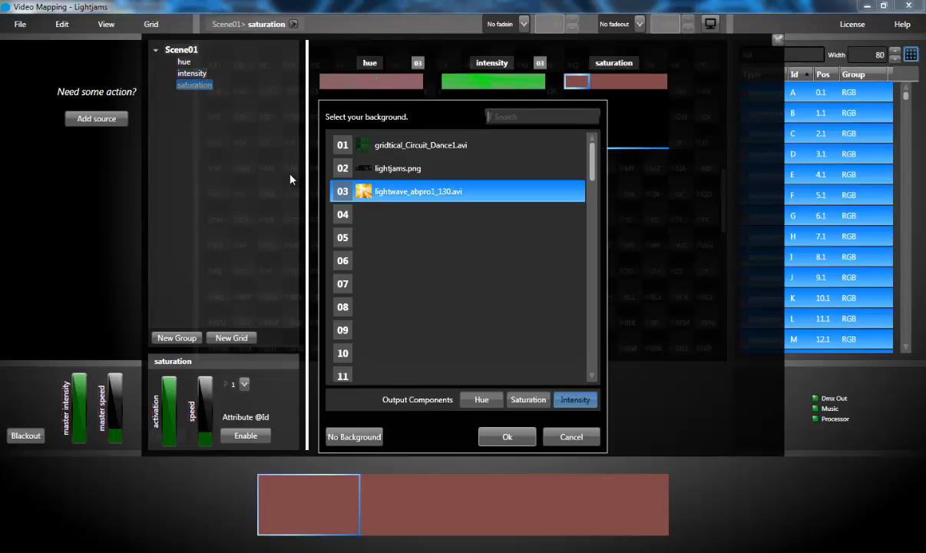
pyautogui.click(528, 399)
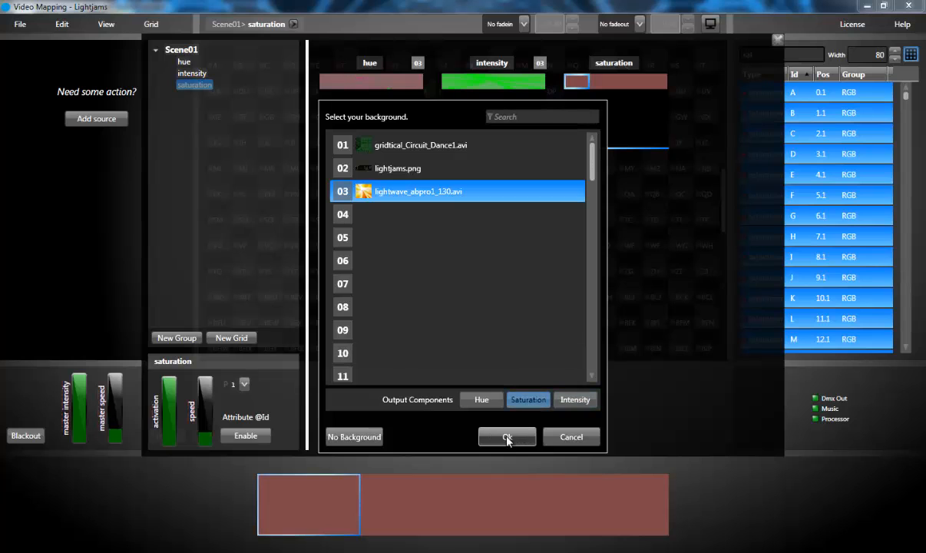
pyautogui.click(507, 436)
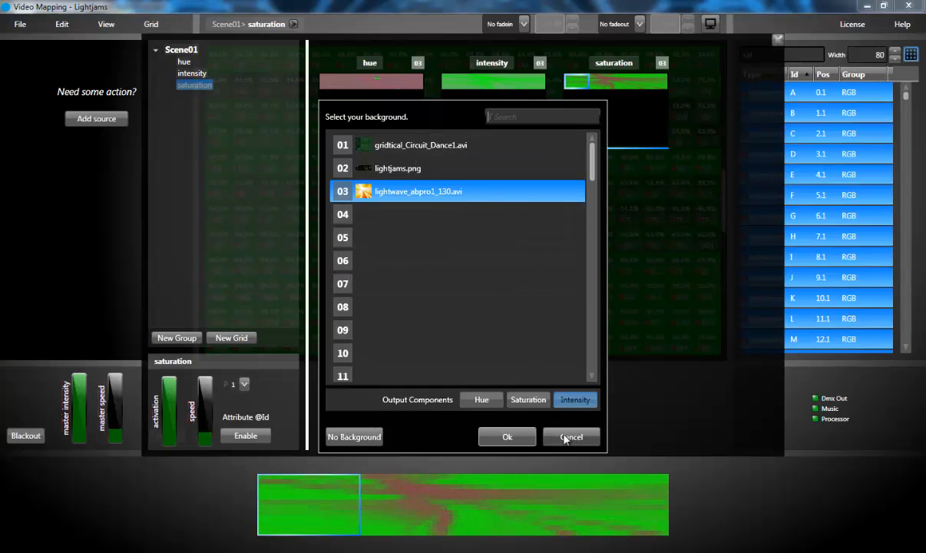
pyautogui.click(572, 437)
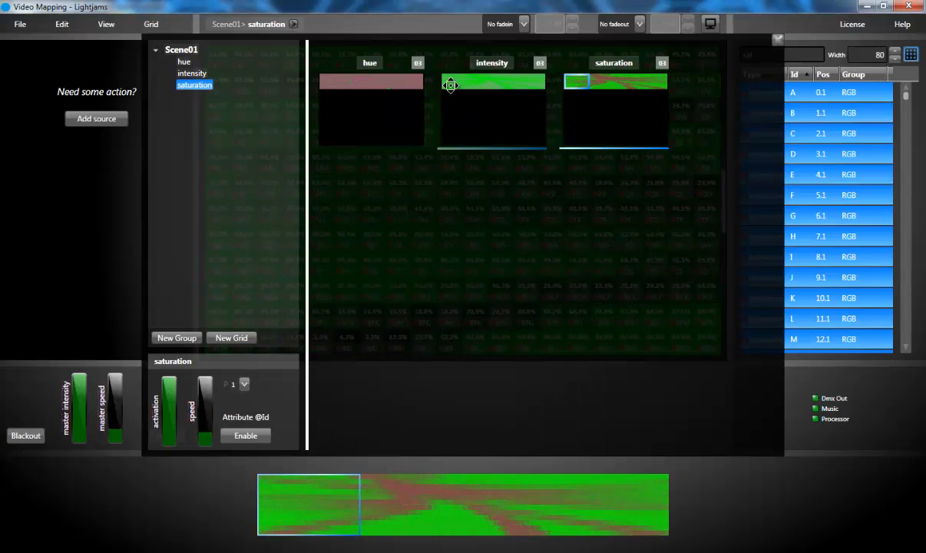
pyautogui.click(192, 73)
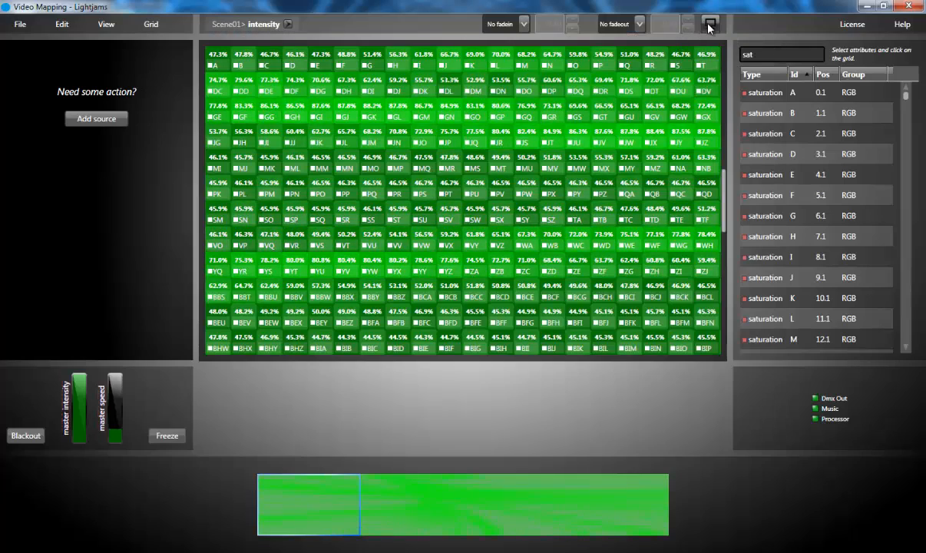
# - Open the live output monitor and switch the scene to the hue grid
pyautogui.click(710, 24)
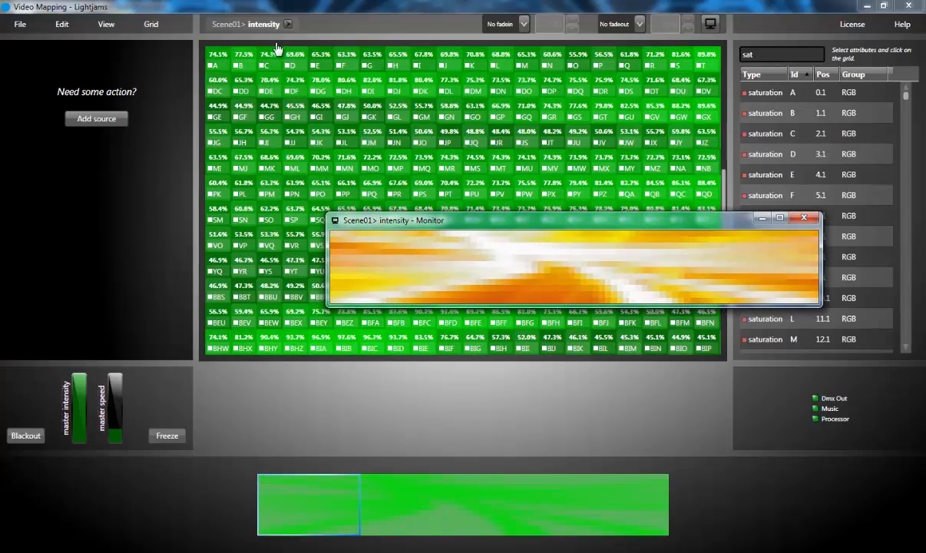
pyautogui.click(264, 24)
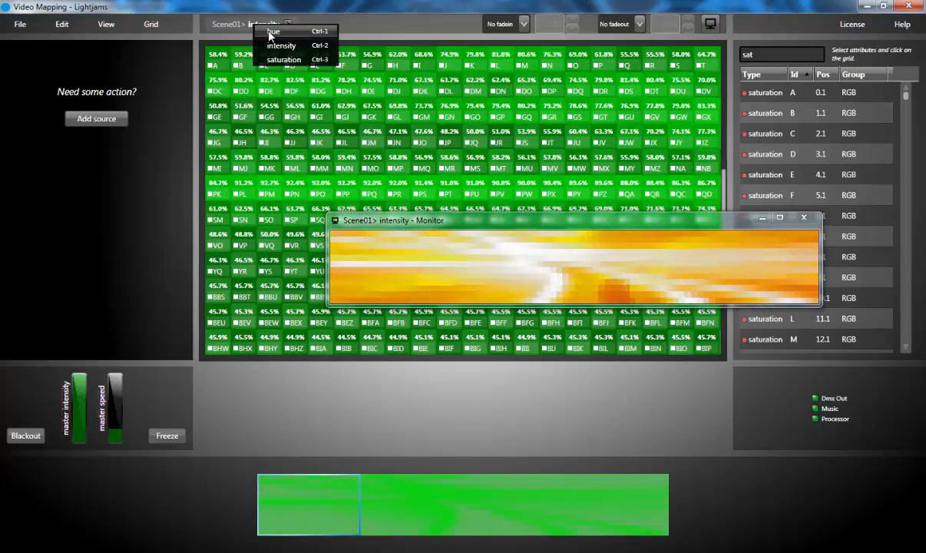
pyautogui.click(273, 31)
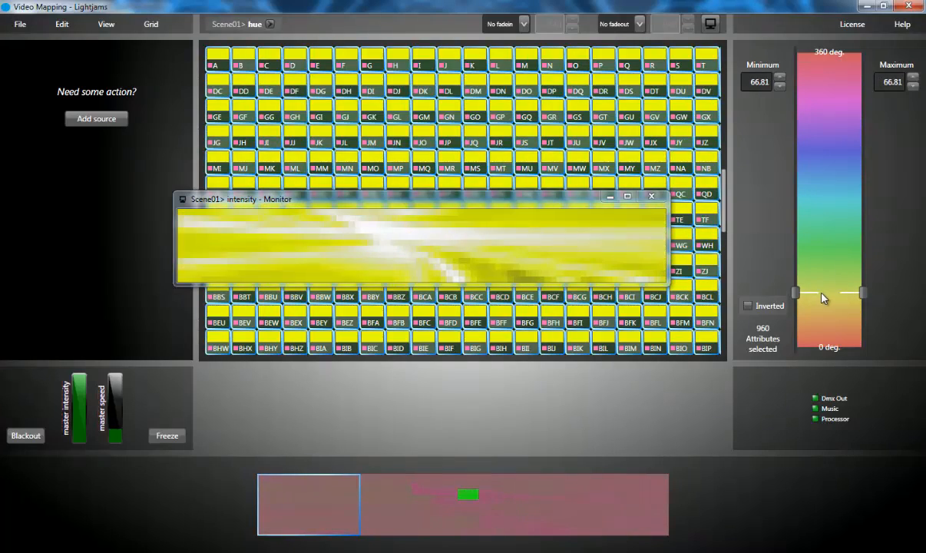
# - Drag the hue range handles to pin every hue cell at 66.81°
pyautogui.moveTo(795, 294); pyautogui.dragTo(795, 299)
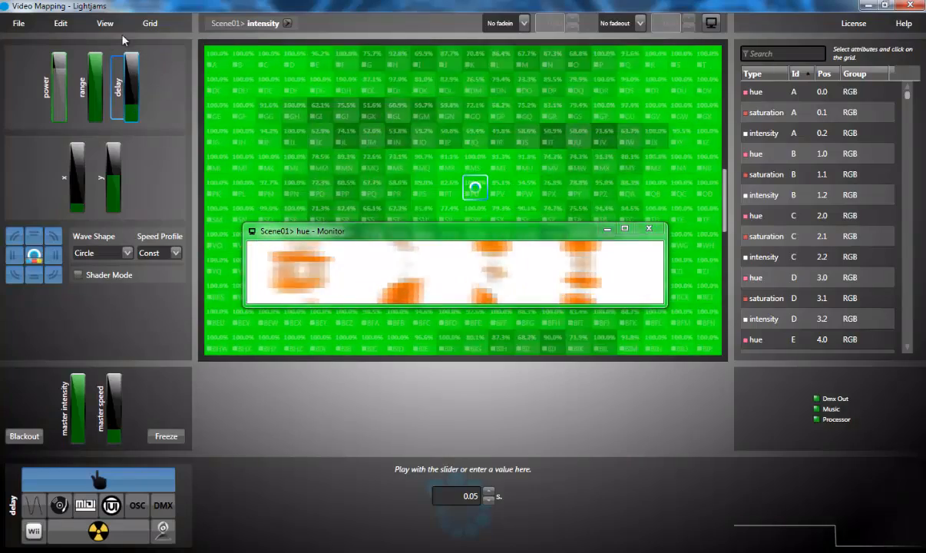
# - Close the wave source settings and open the Scene01 grids overview
pyautogui.click(60, 23)
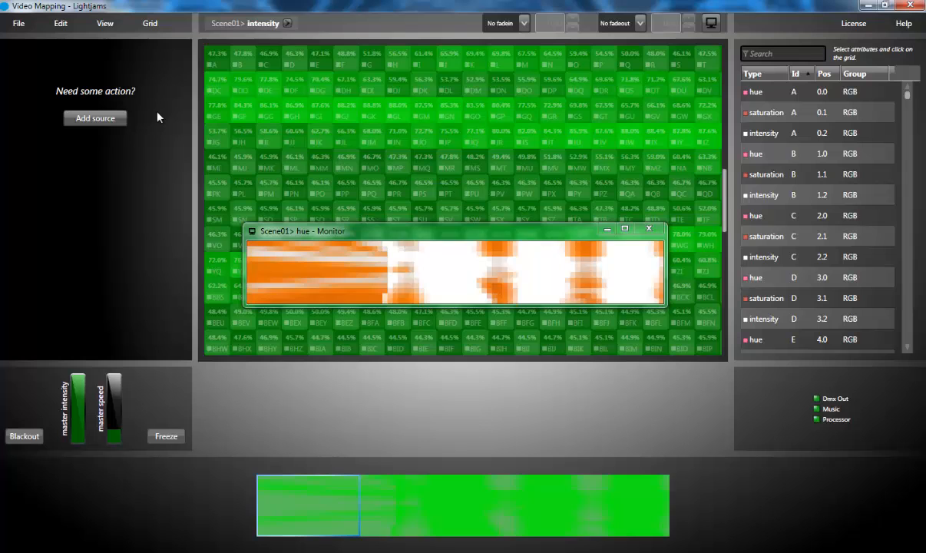
pyautogui.click(105, 23)
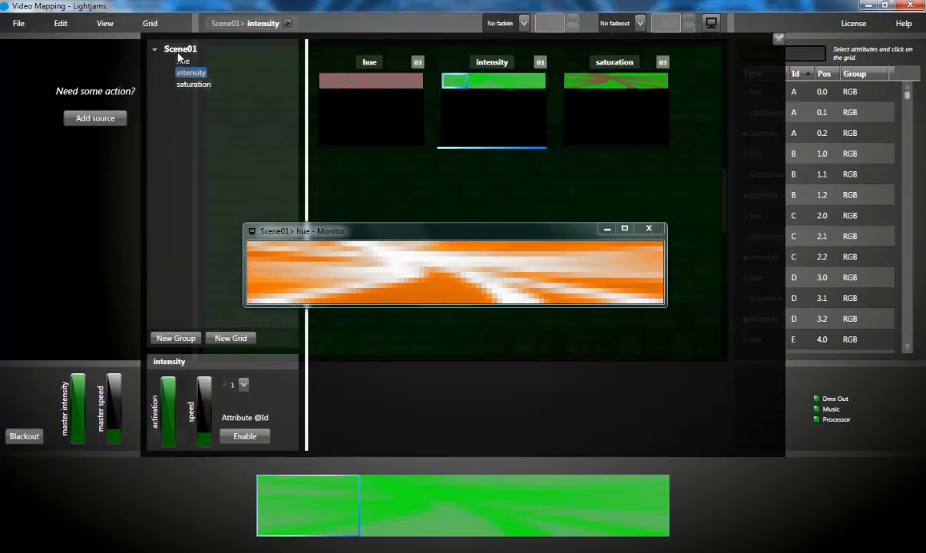
# - Duplicate Scene01 with a shared layout and rename the copies Scene02 and Scene03
pyautogui.rightClick(181, 48)
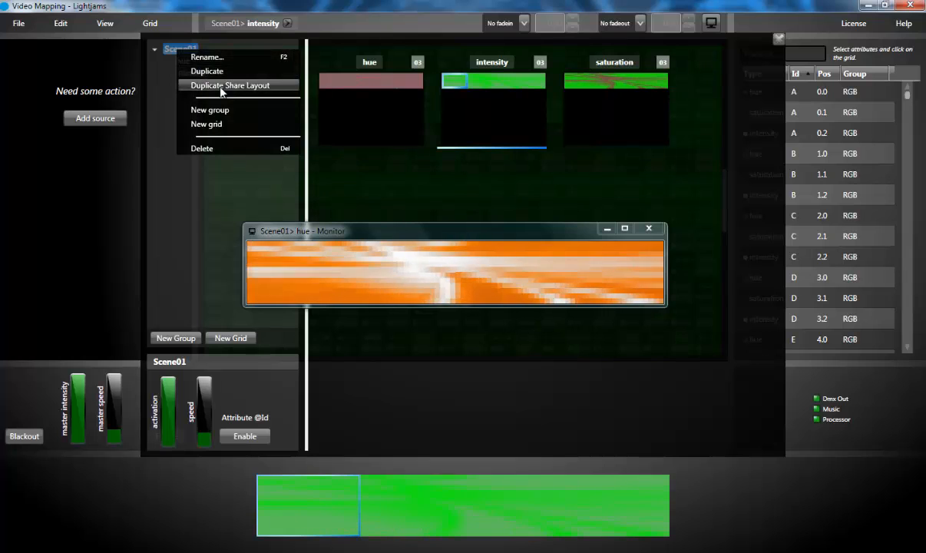
pyautogui.click(207, 71)
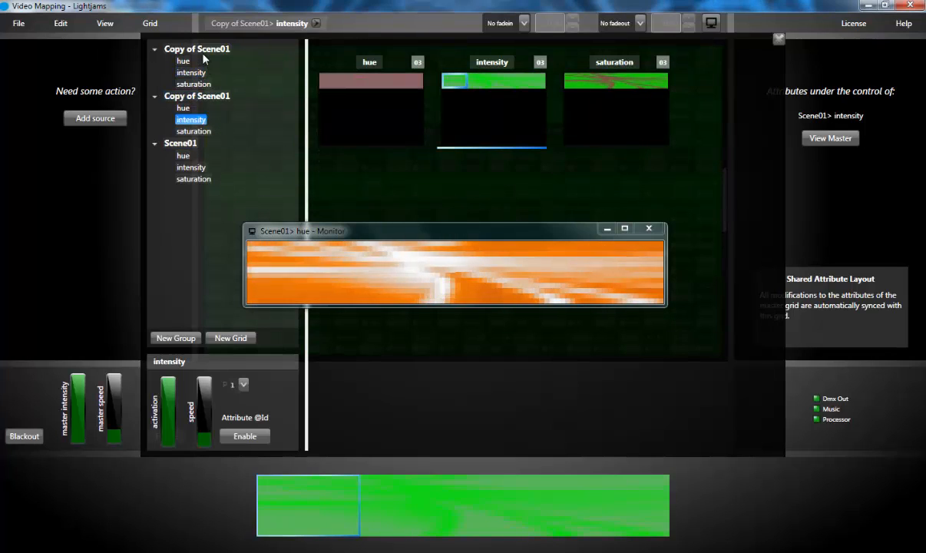
pyautogui.rightClick(196, 48)
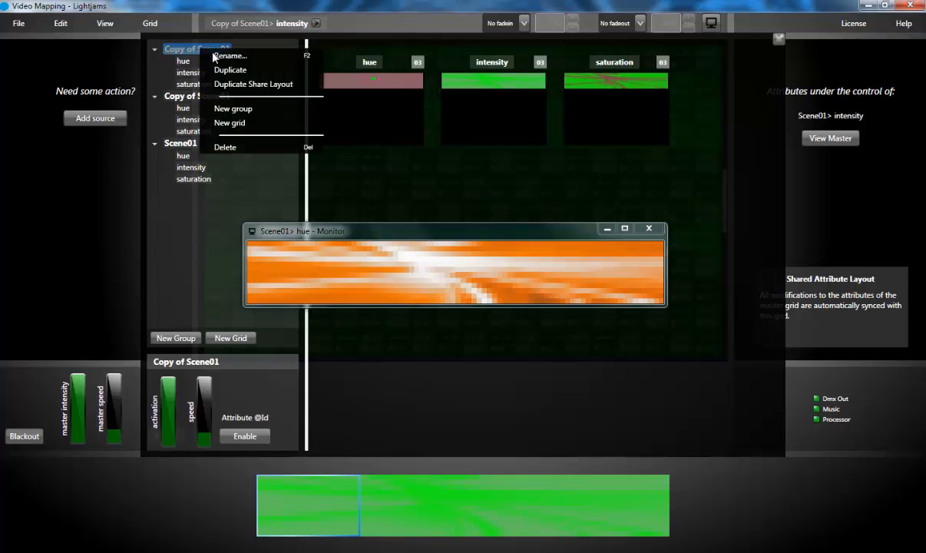
pyautogui.click(230, 56)
pyautogui.write('Scene02')
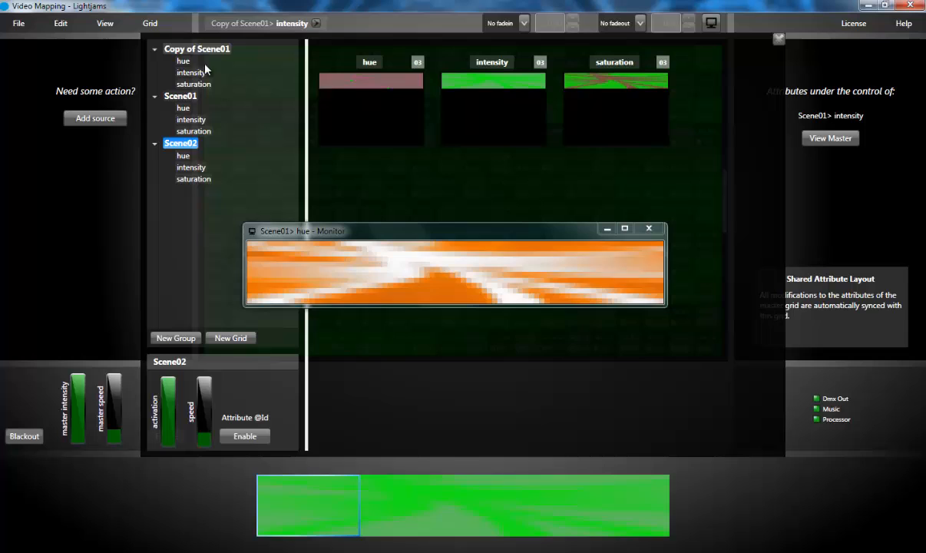
pyautogui.rightClick(197, 48)
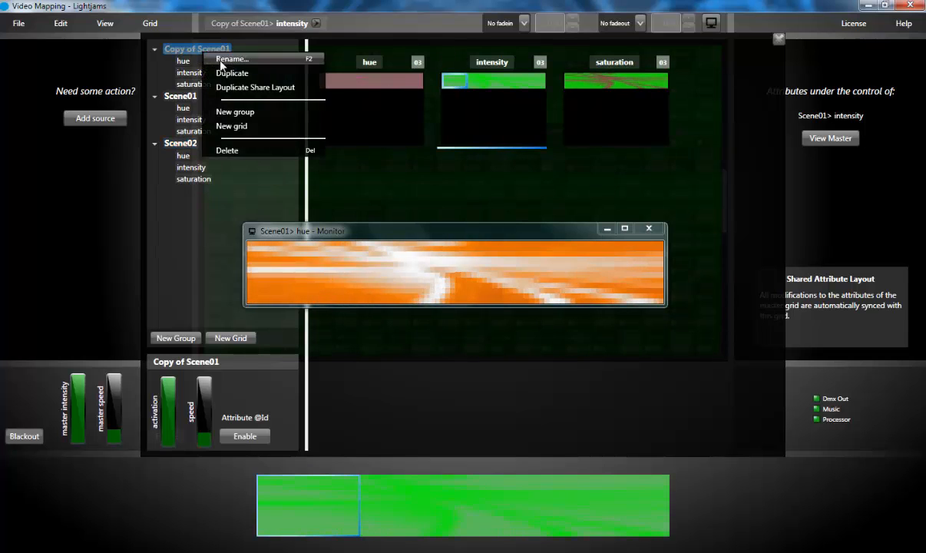
pyautogui.click(231, 59)
pyautogui.write('Scene03')
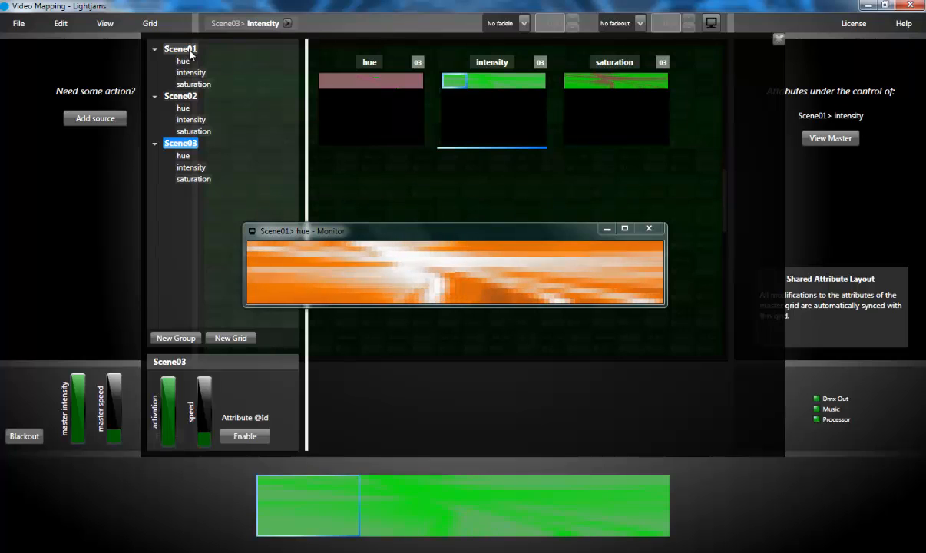
pyautogui.click(180, 49)
pyautogui.write('s0')
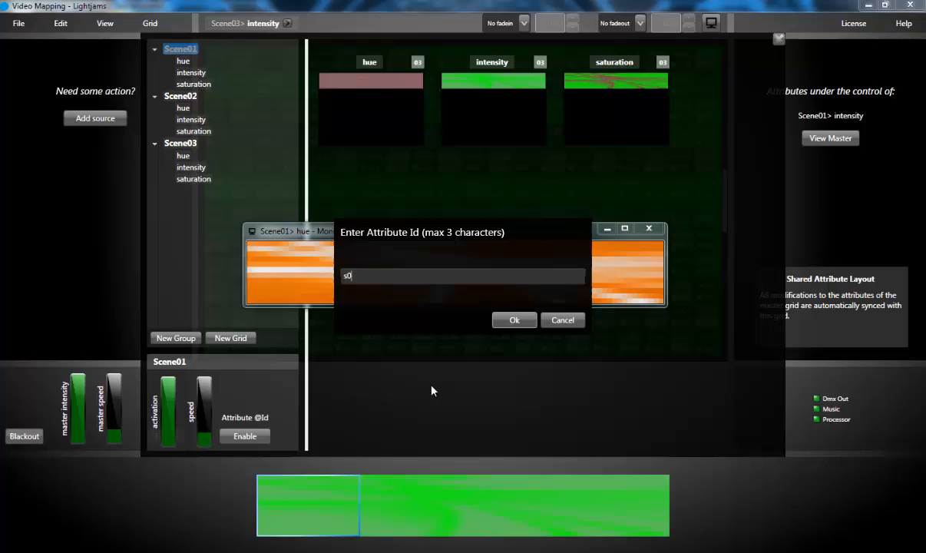
# - Enable attribute ids s01, s02 and s03 on Scene01, Scene02 and Scene03
pyautogui.click(515, 320)
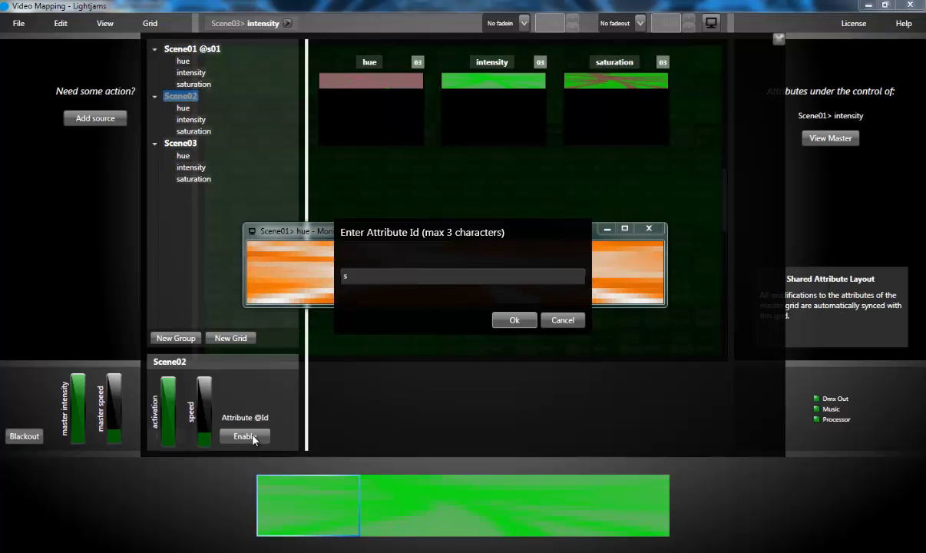
pyautogui.click(515, 320)
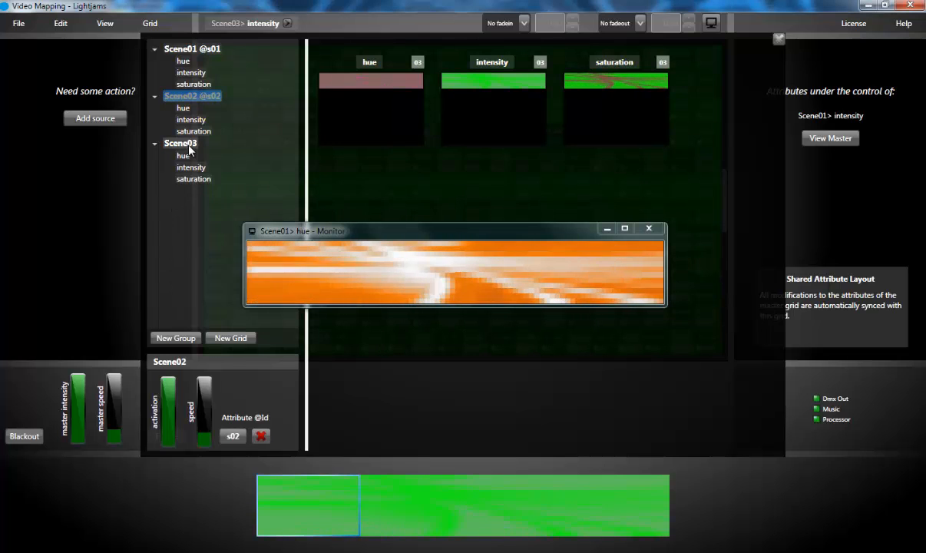
pyautogui.click(232, 435)
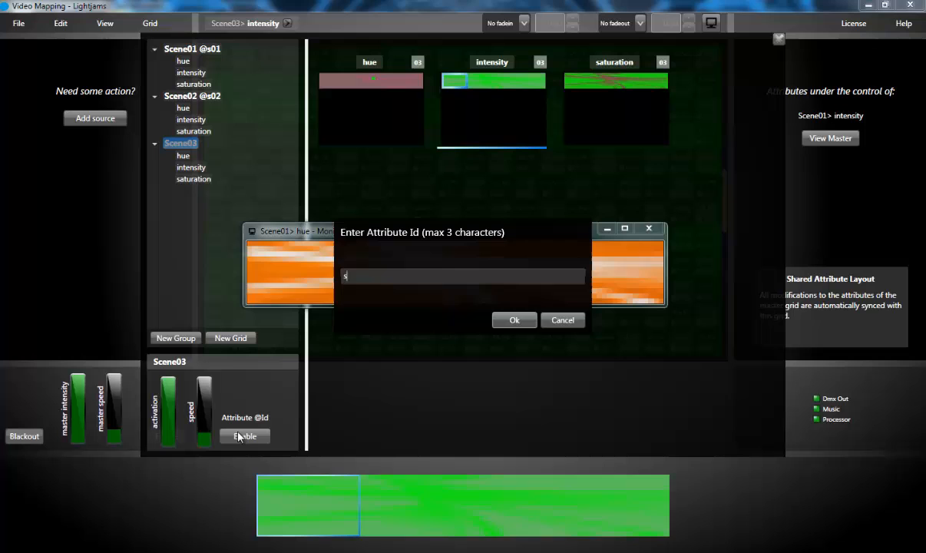
pyautogui.click(514, 320)
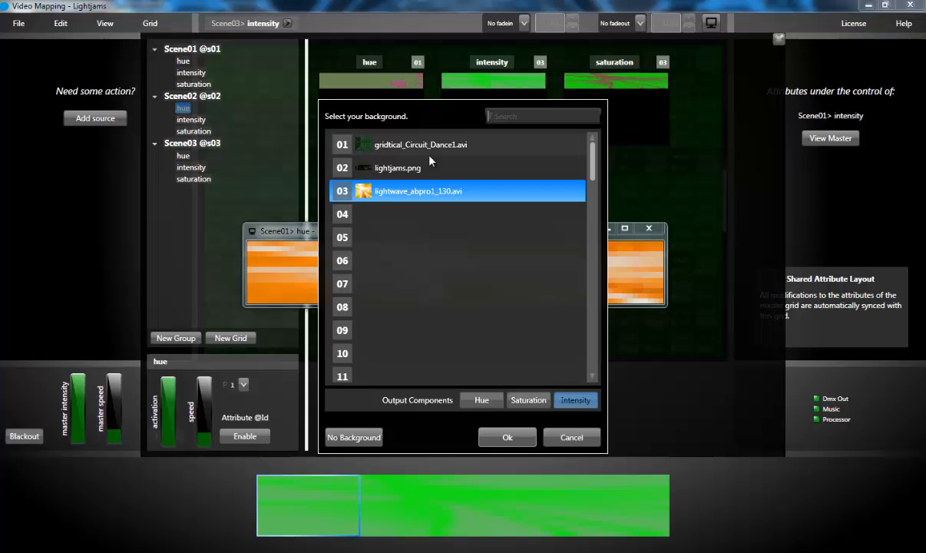
# - Switch Scene02's background to the 01 gridtical_Circuit_Dance1.avi video
pyautogui.click(507, 437)
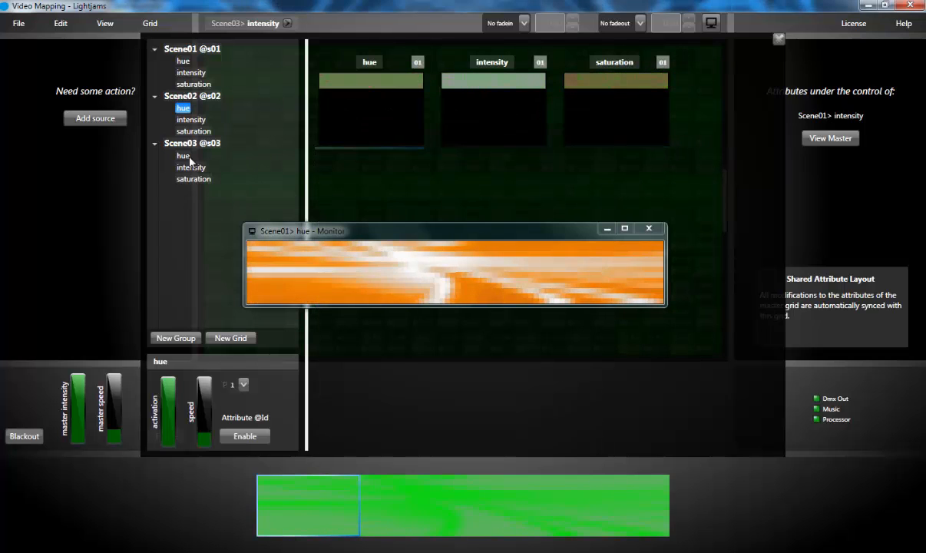
pyautogui.click(183, 155)
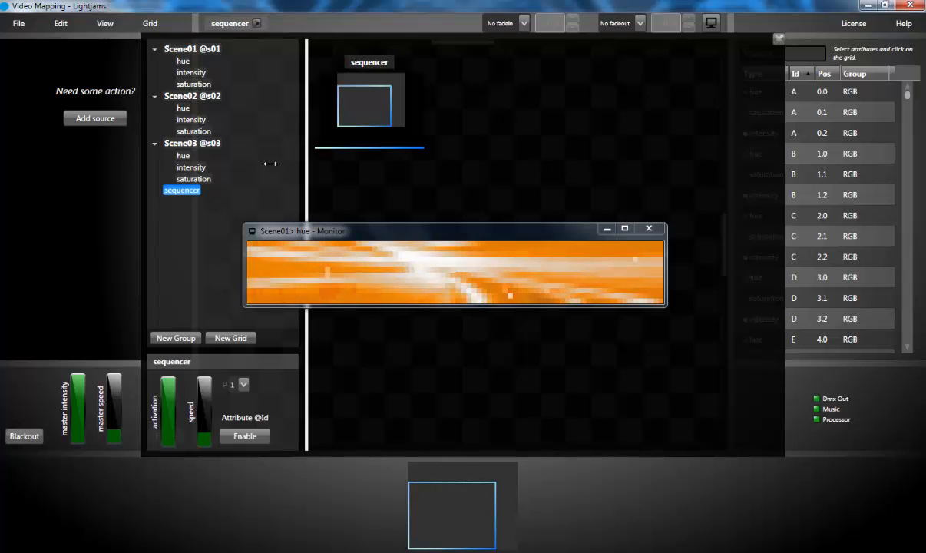
pyautogui.moveTo(779, 40)
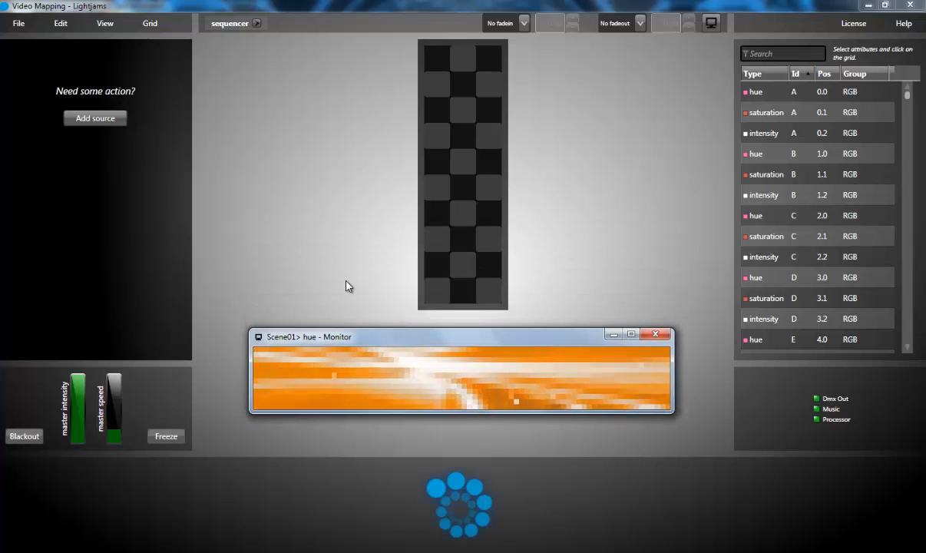
# - Add a source to the sequencer grid whose x sweeps on a 5.00 s sawtooth wave
pyautogui.click(150, 23)
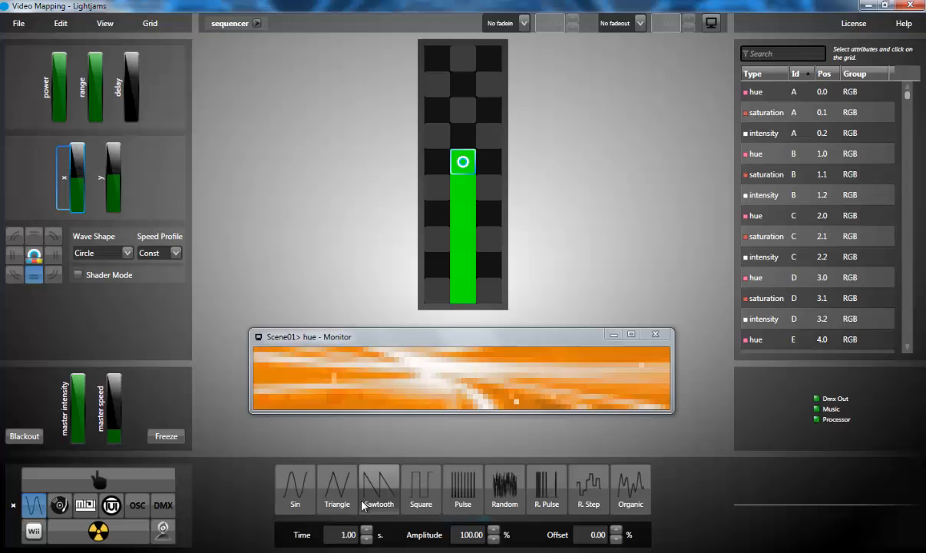
pyautogui.click(378, 490)
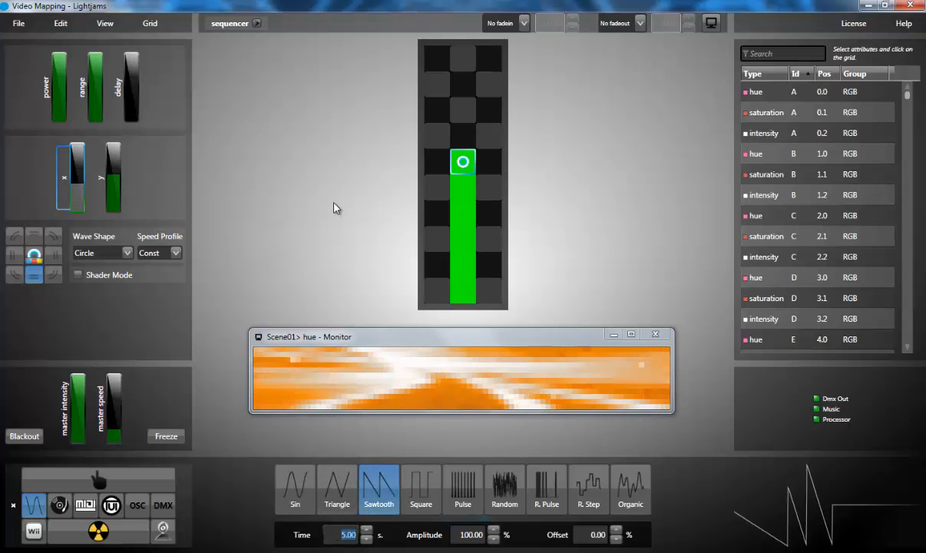
pyautogui.click(105, 23)
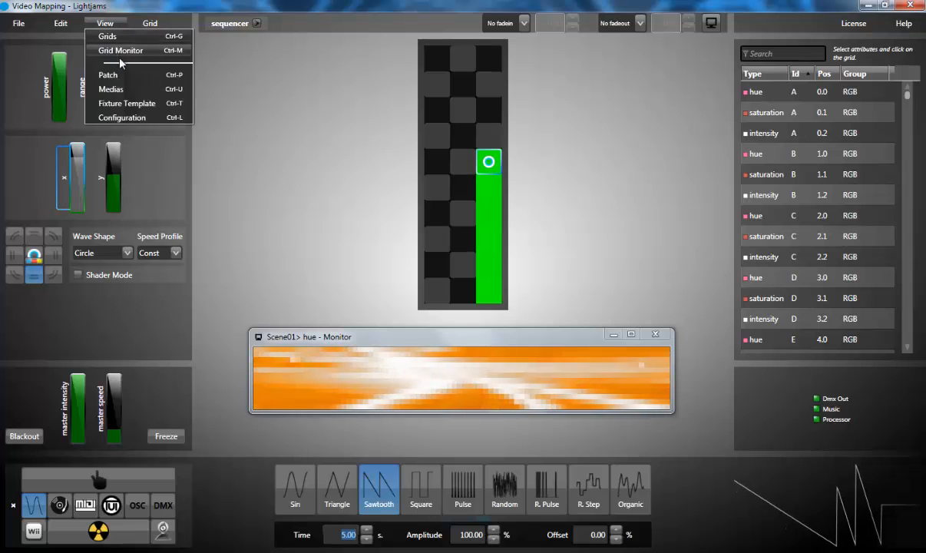
pyautogui.click(121, 51)
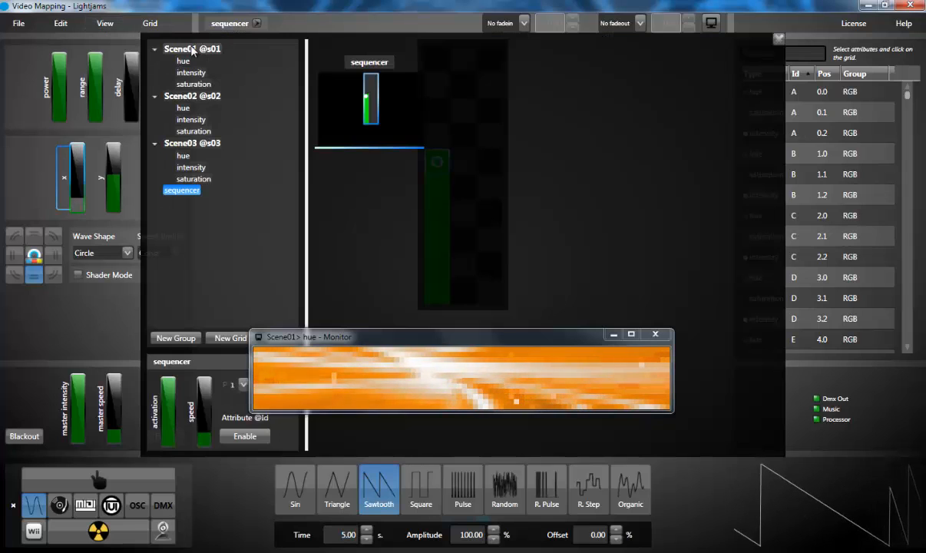
# - Close the Grids panel to return to the sequencer grid editor
pyautogui.click(192, 48)
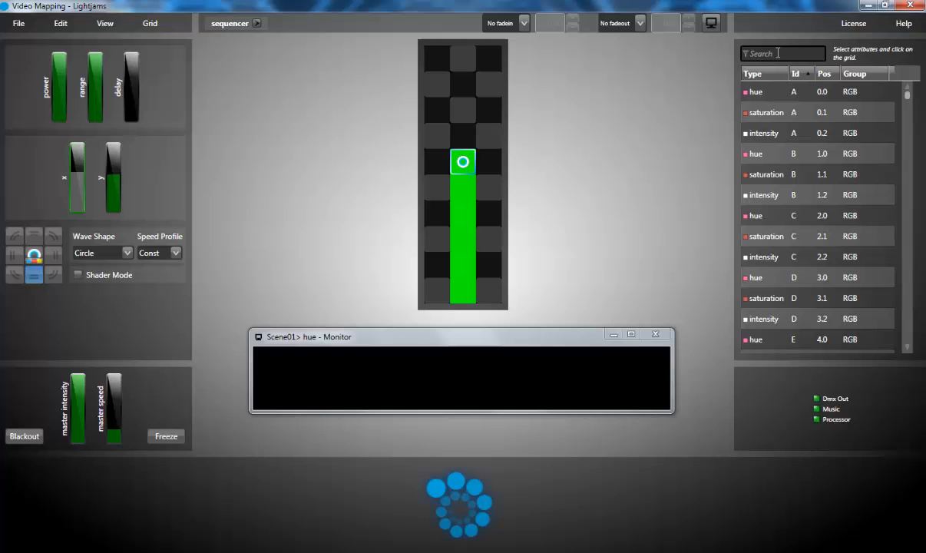
# - Search the attributes for 'act' to find the scene activation attributes
pyautogui.write('act')
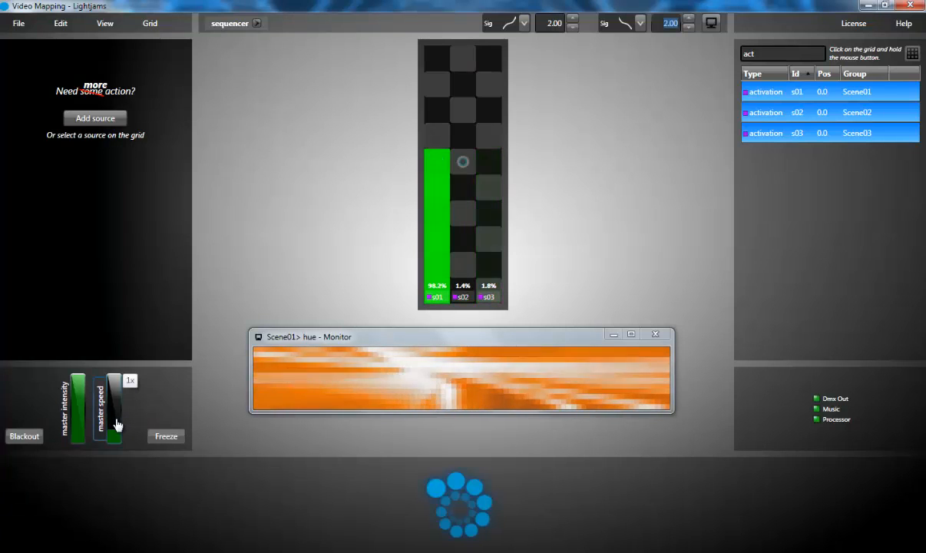
# - Raise the master speed to about 2.6x, then slow it to about 0.61x
pyautogui.moveTo(113, 411); pyautogui.dragTo(113, 388)
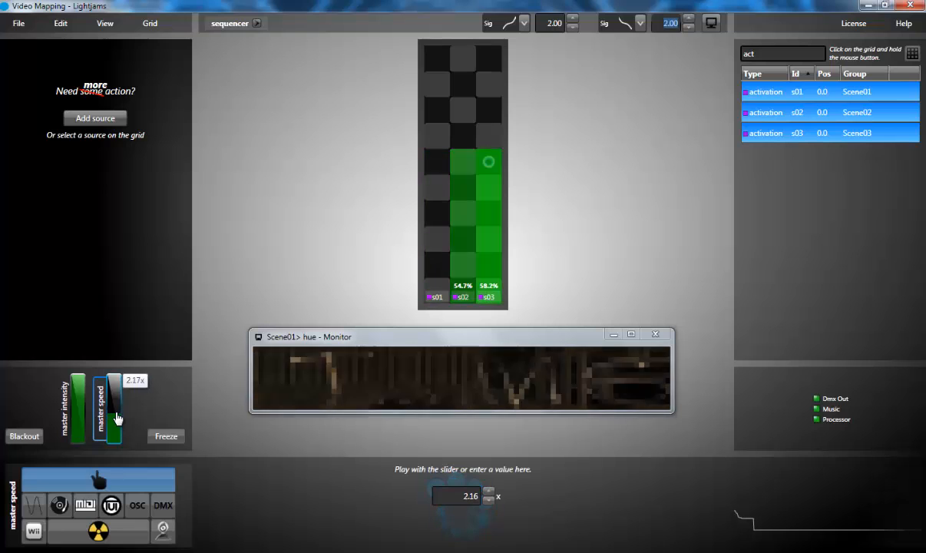
pyautogui.moveTo(114, 407); pyautogui.dragTo(113, 384)
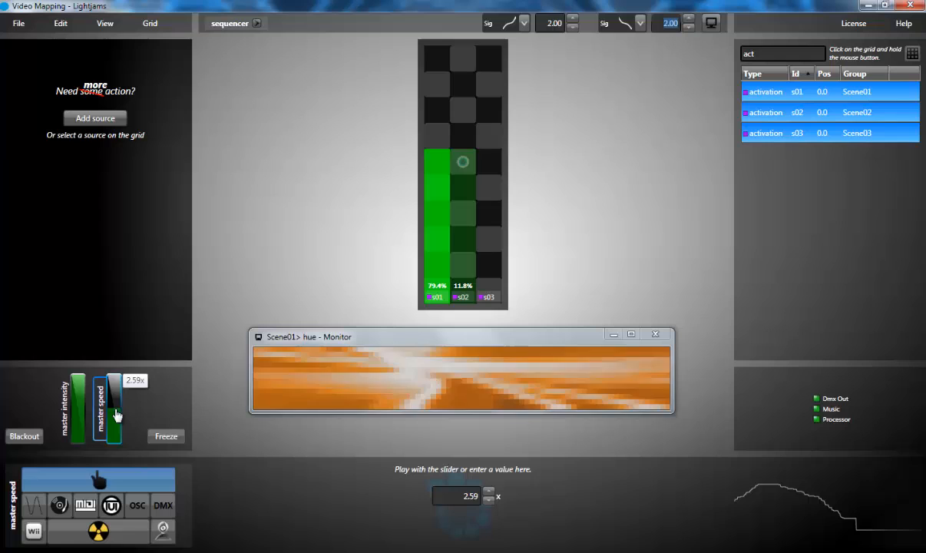
pyautogui.moveTo(116, 414); pyautogui.dragTo(115, 440)
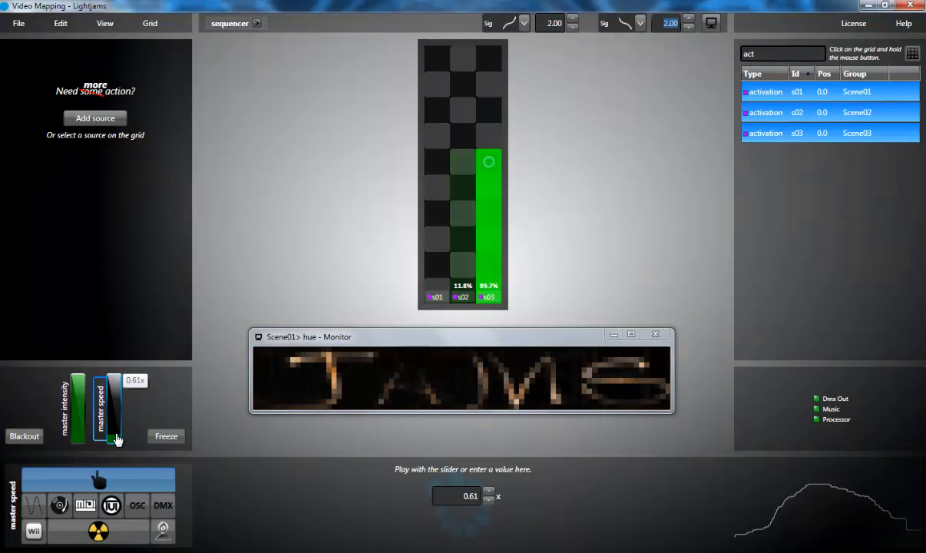